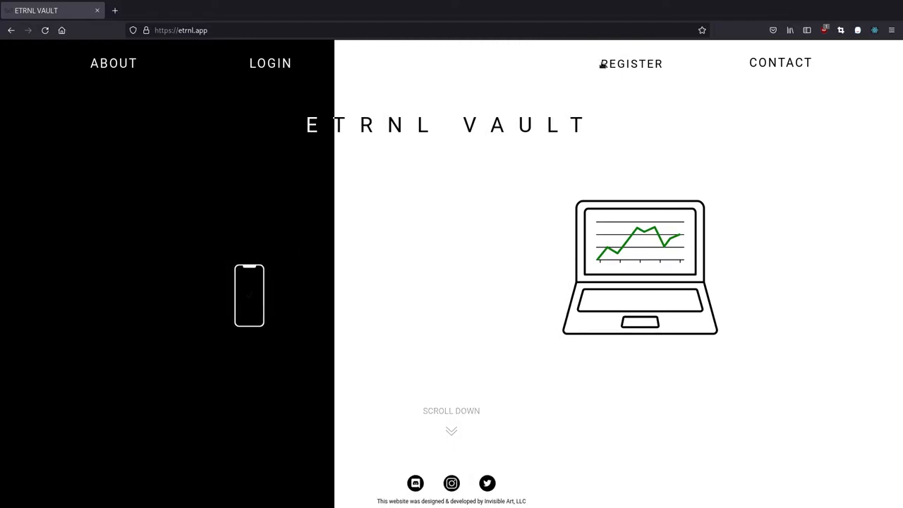
- Back out of the registration form and sign in through the login form with username and password
left_click(630, 63)
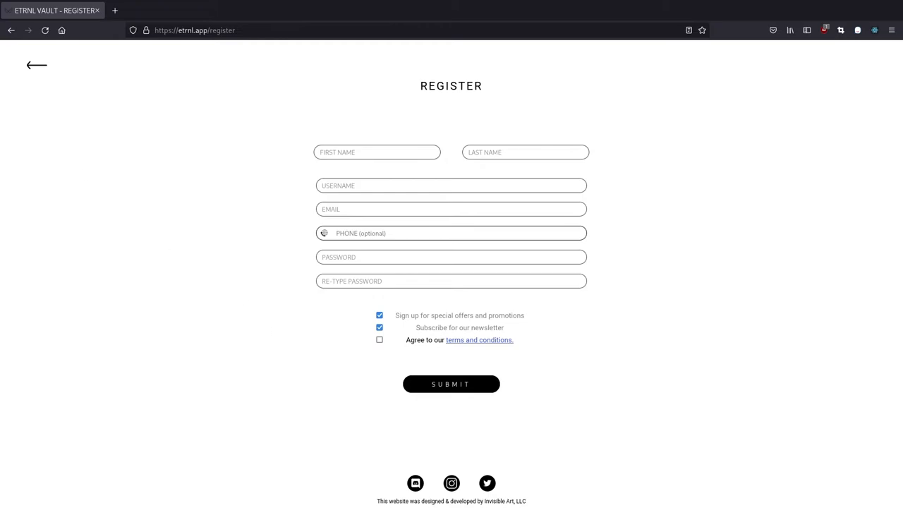
left_click(37, 65)
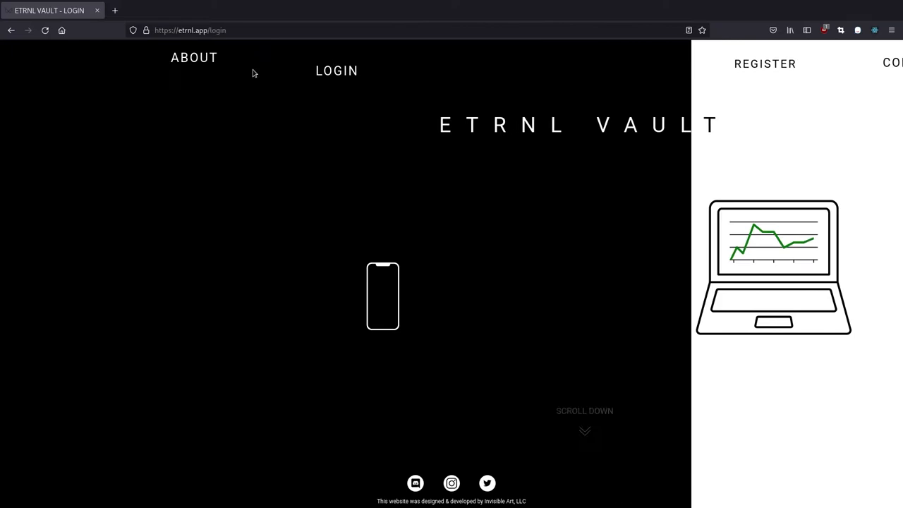
left_click(335, 71)
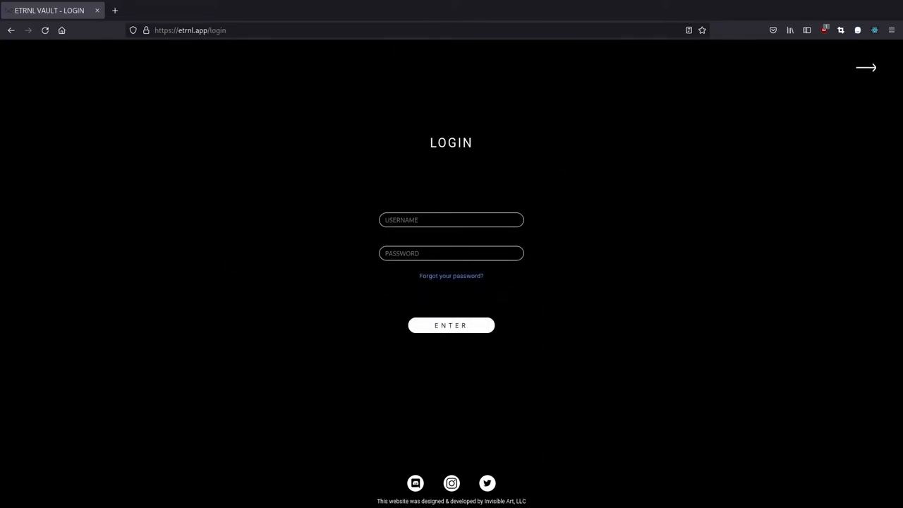
left_click(451, 324)
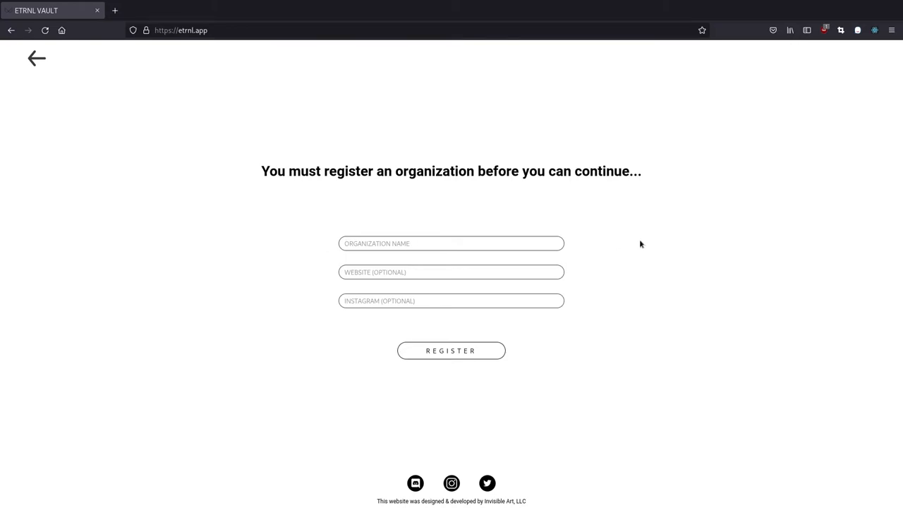
- Name the organization Example Org and fill its Instagram field before registering
left_click(452, 243)
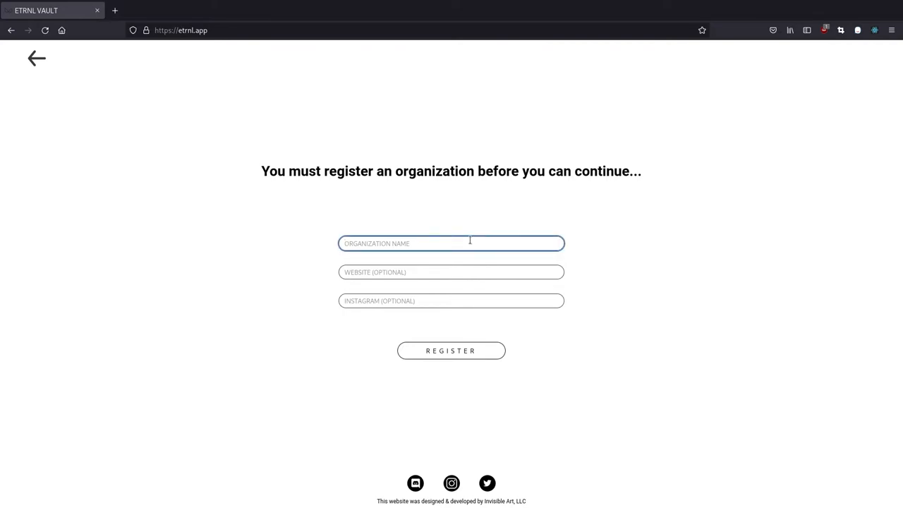
type("Example Org")
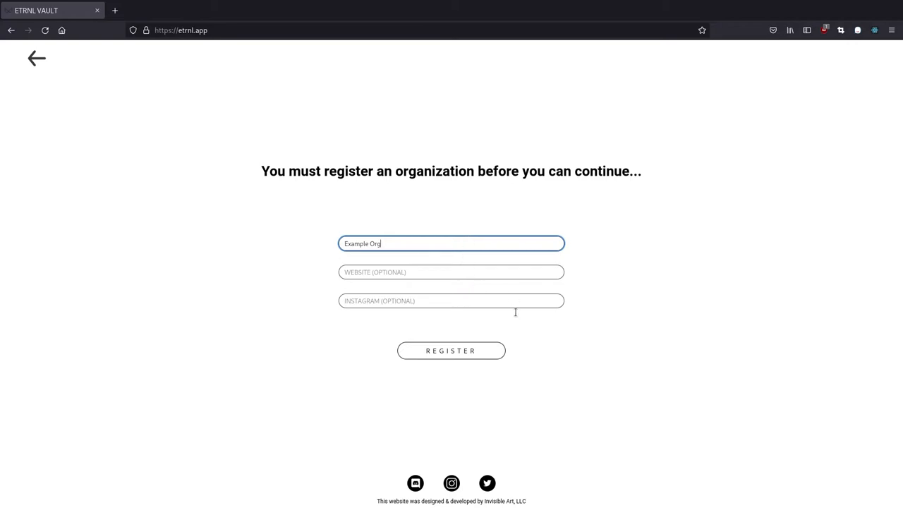
left_click(451, 350)
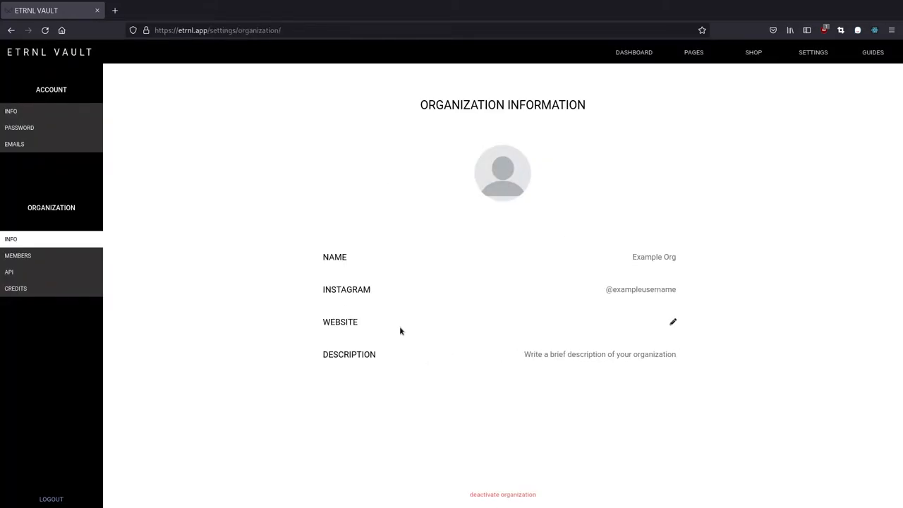
mouse_move(417, 316)
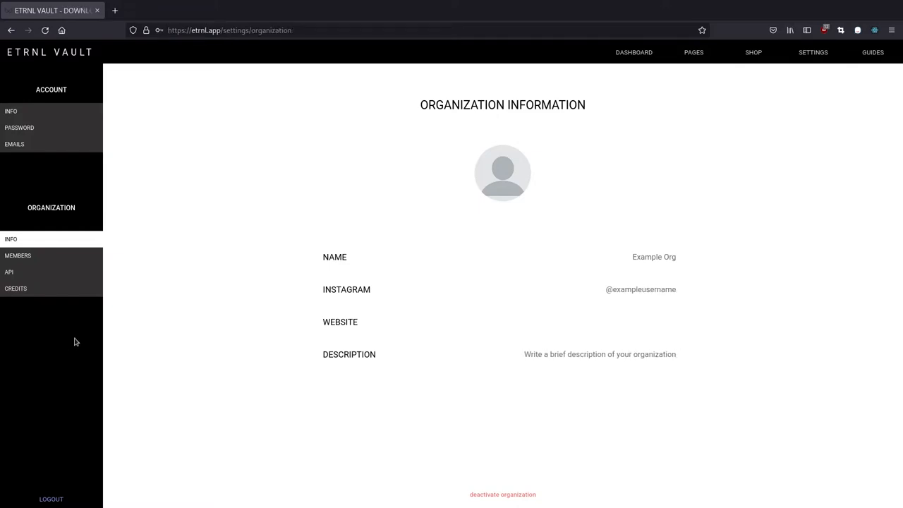
mouse_move(79, 344)
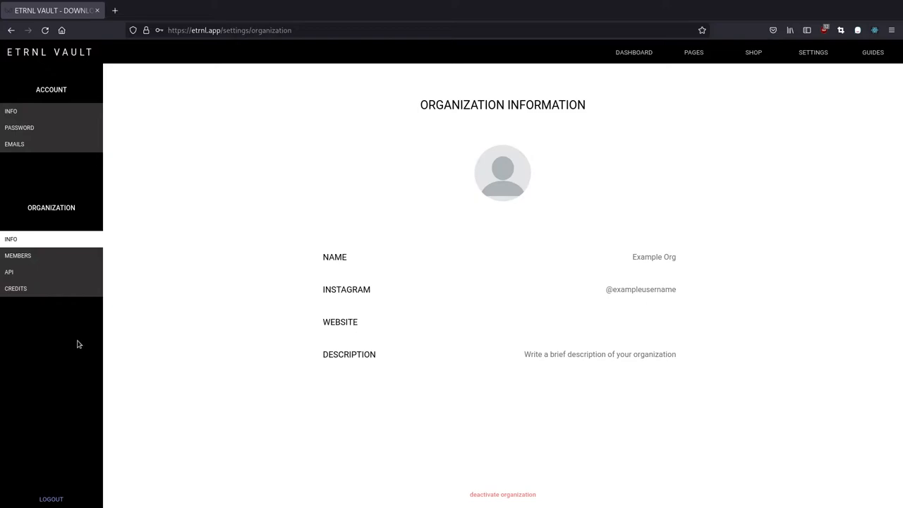
- Browse the organization's Members, API and Credits pages, ending on the 25-credit balance
left_click(17, 255)
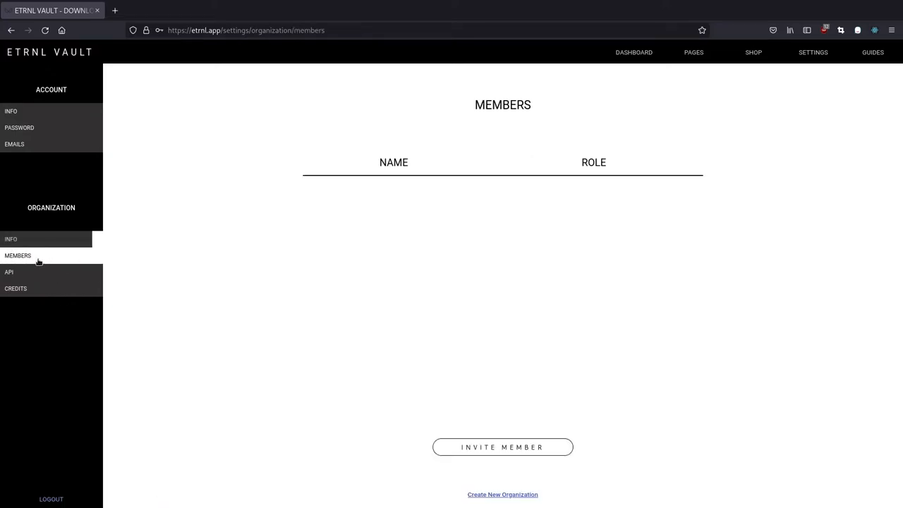
left_click(9, 272)
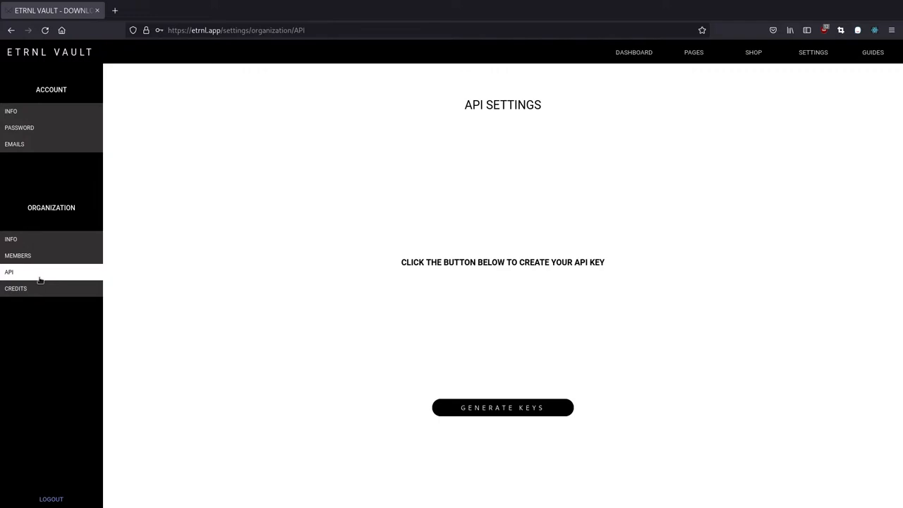
left_click(15, 288)
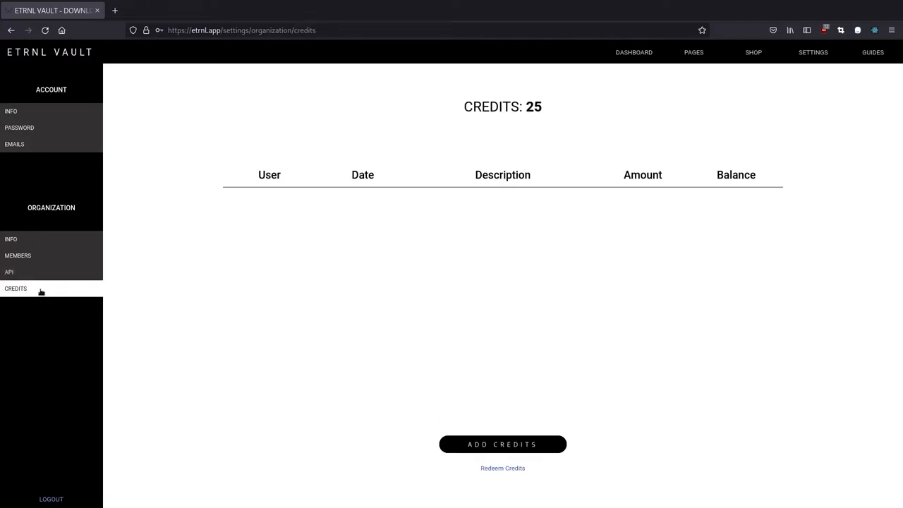
mouse_move(271, 271)
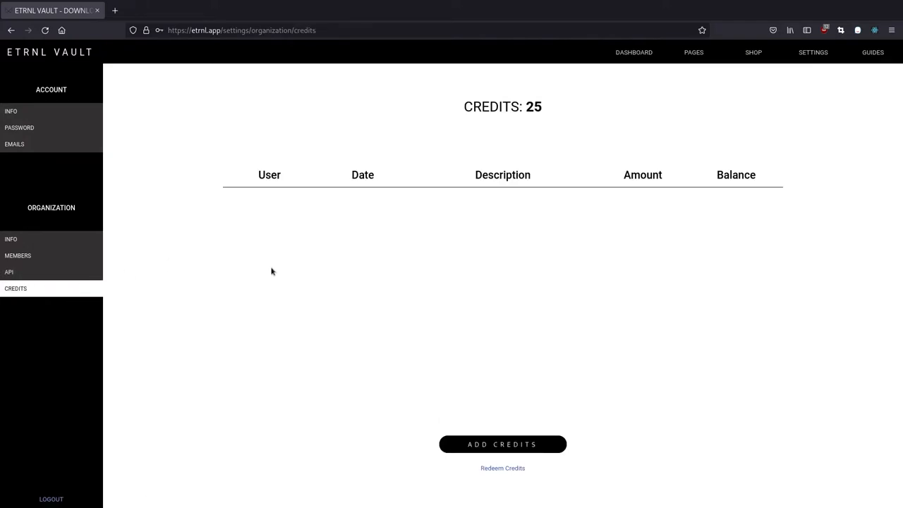
mouse_move(268, 256)
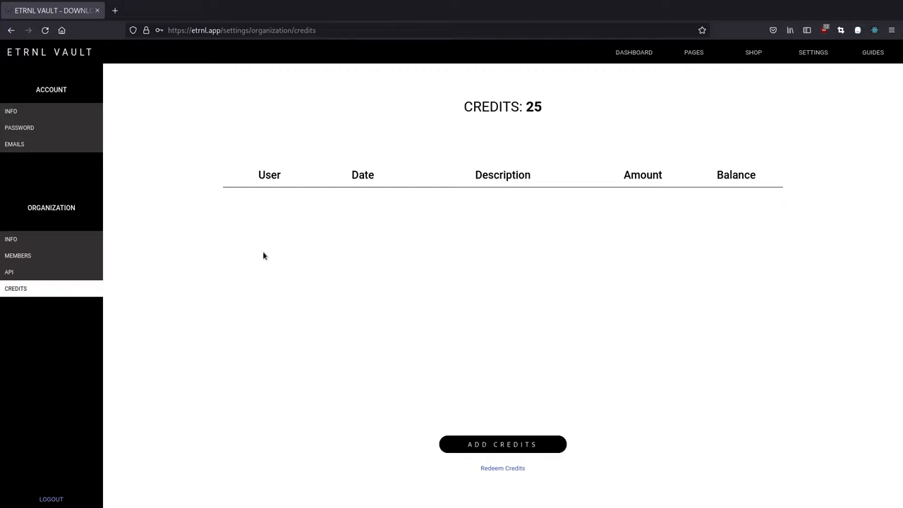
mouse_move(231, 266)
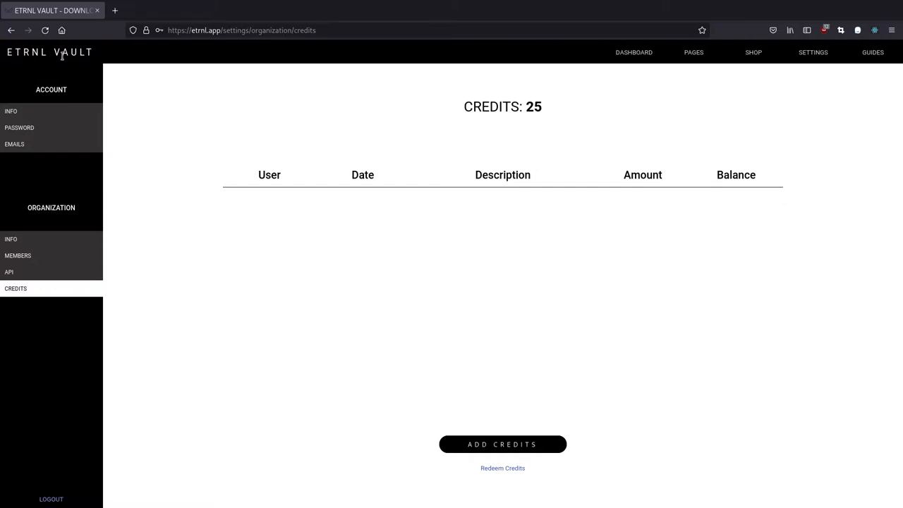
mouse_move(220, 302)
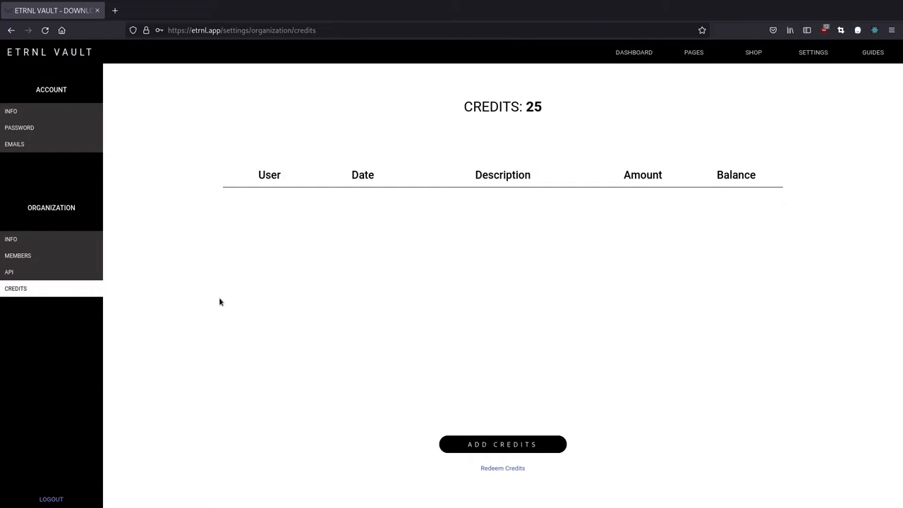
mouse_move(502, 127)
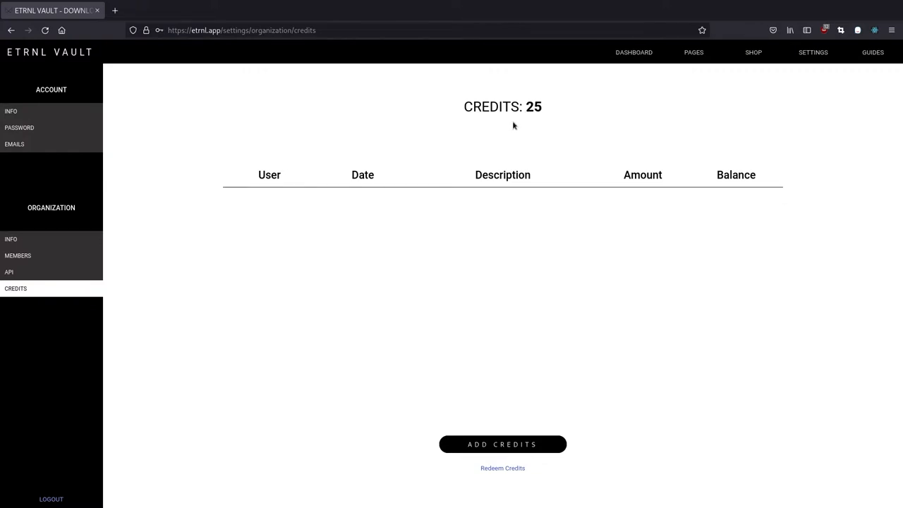
mouse_move(507, 112)
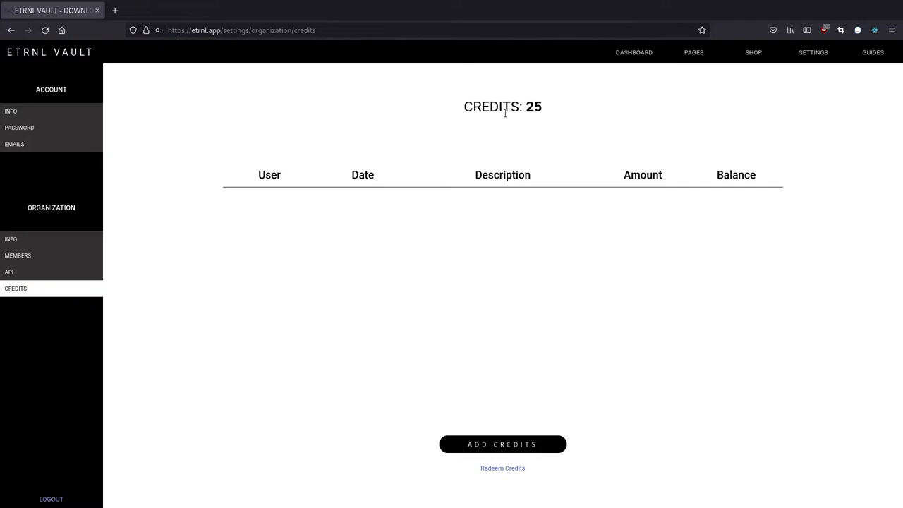
mouse_move(502, 418)
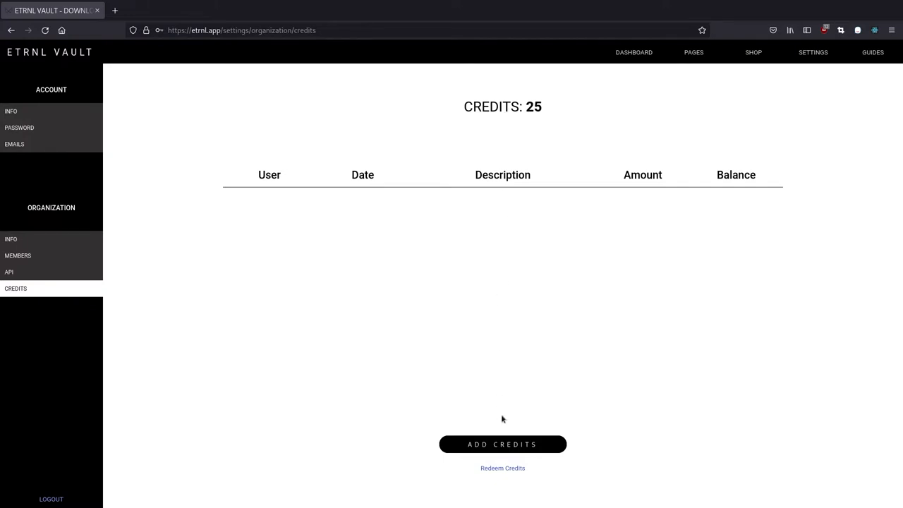
mouse_move(502, 468)
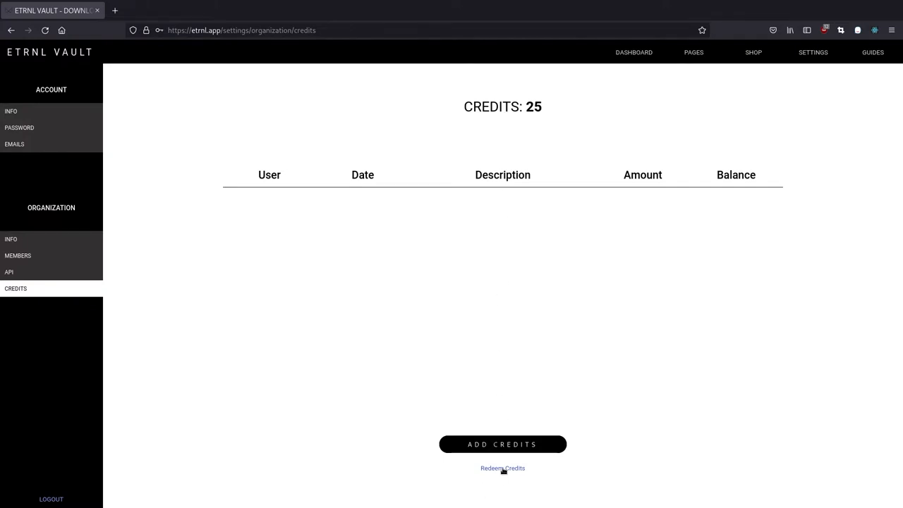
left_click(502, 468)
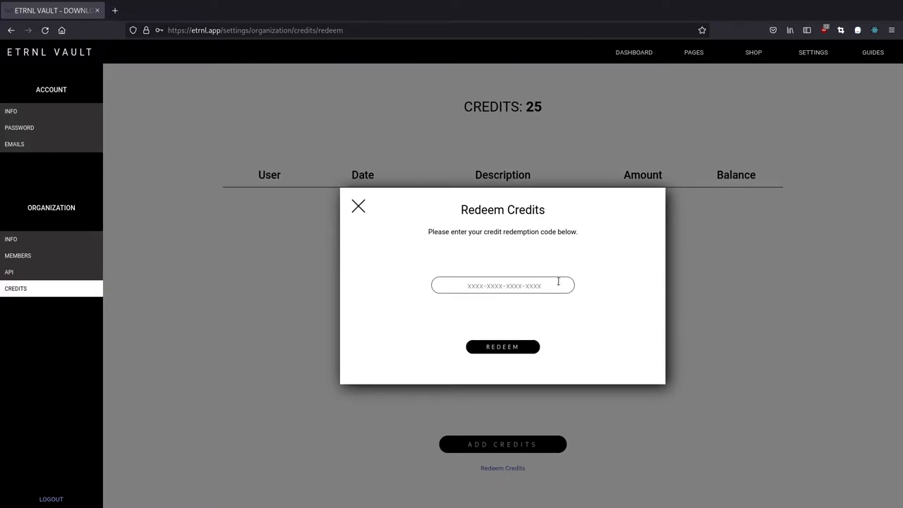
left_click(358, 206)
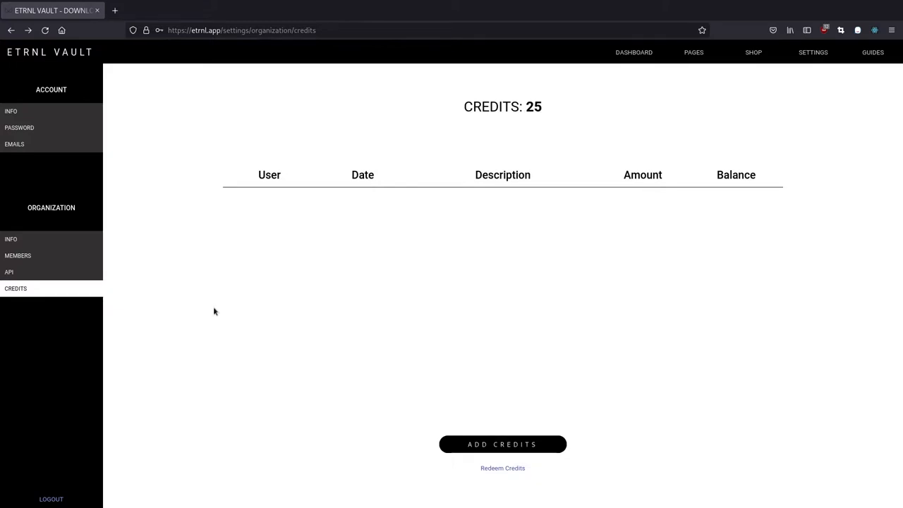
mouse_move(20, 127)
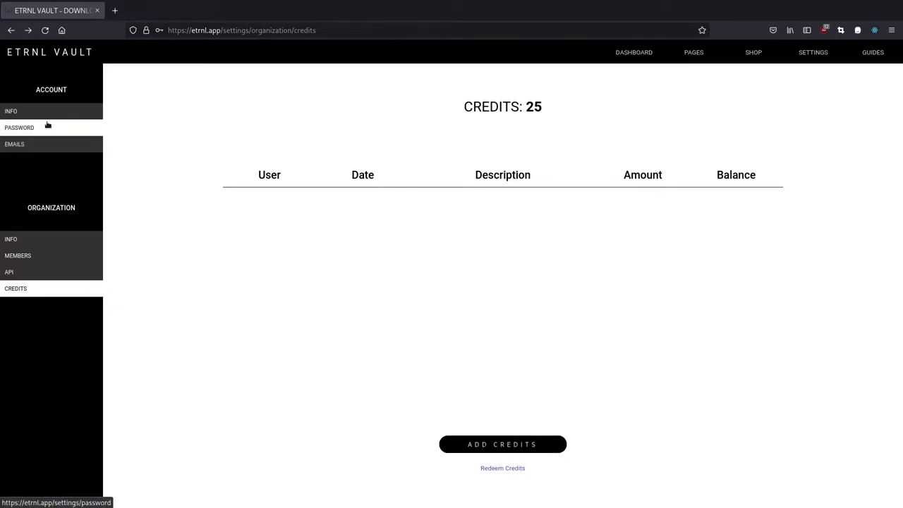
- Browse account information and email preferences, then land on the Change Password form
left_click(11, 110)
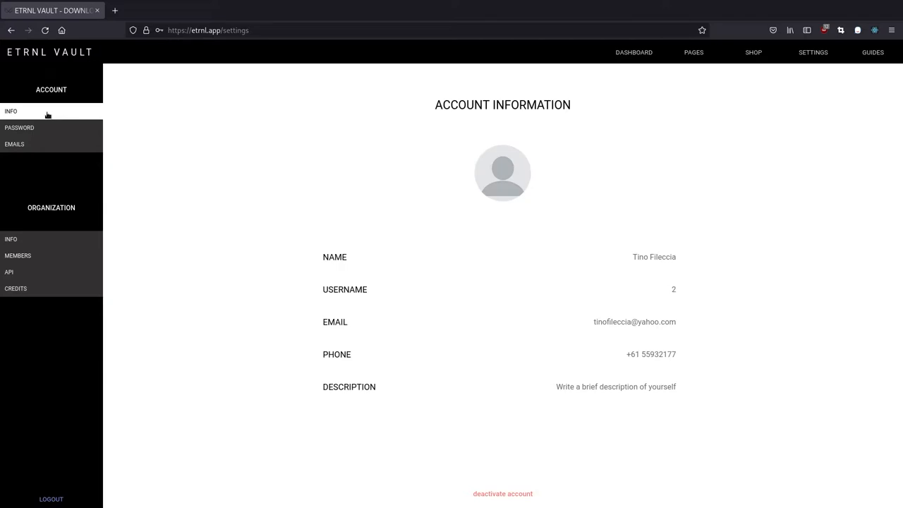
mouse_move(14, 144)
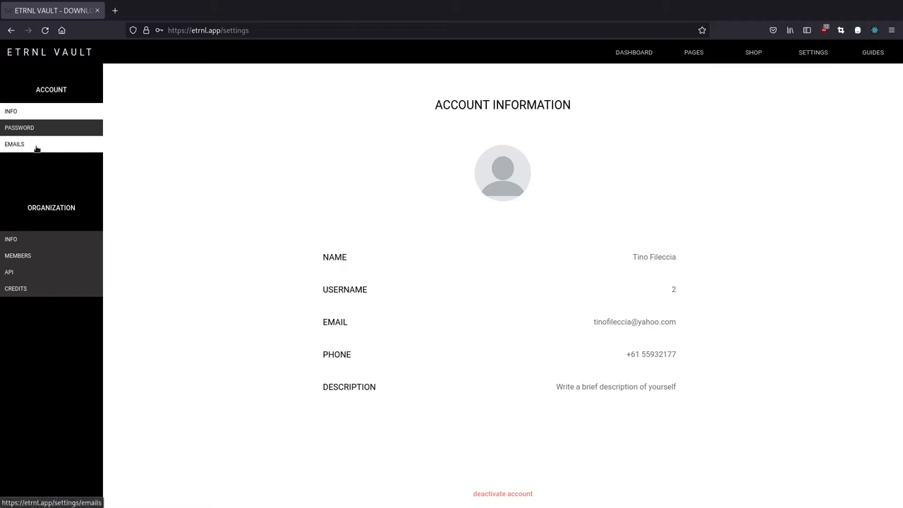
left_click(15, 144)
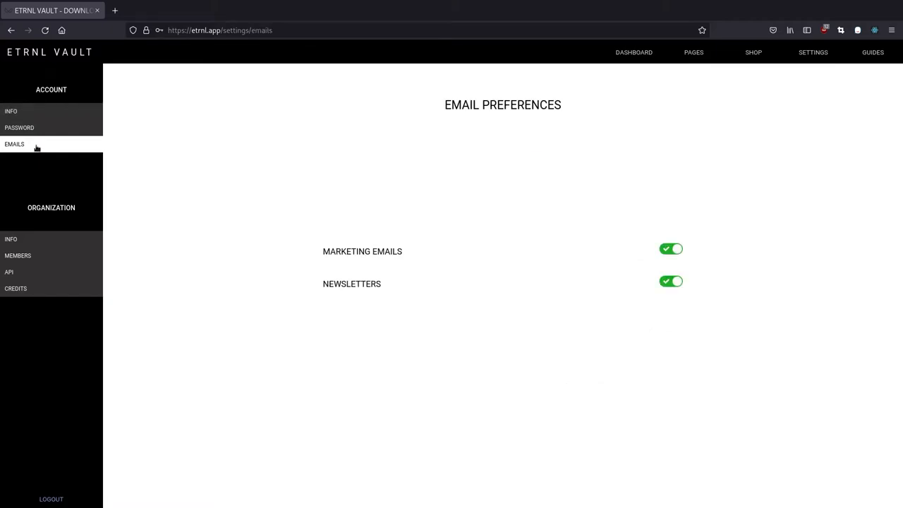
left_click(19, 127)
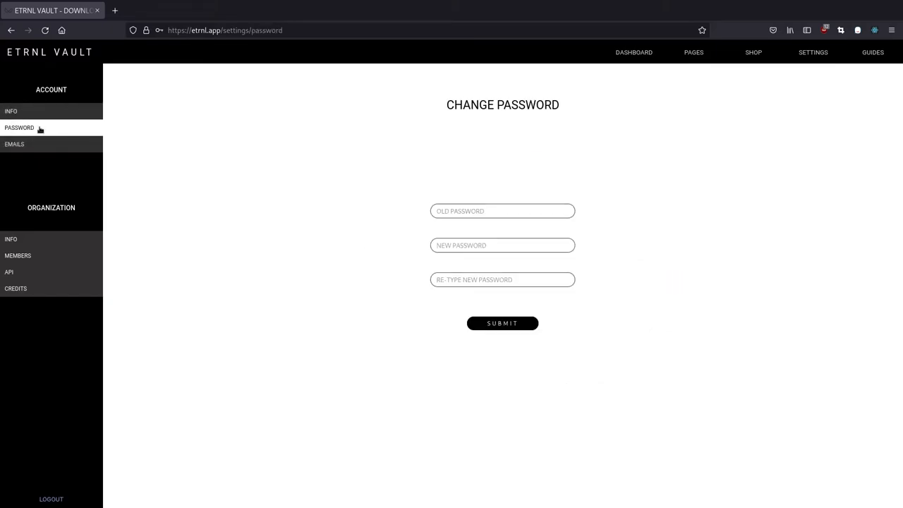
mouse_move(508, 299)
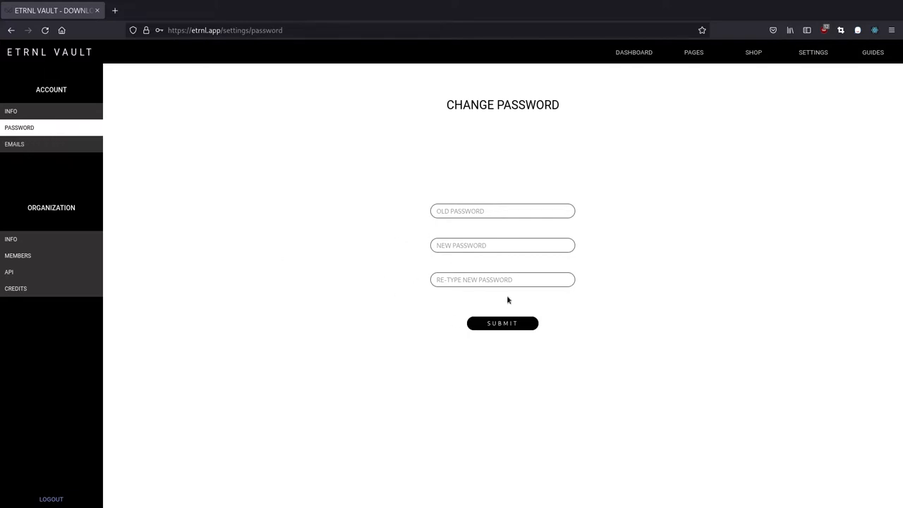
mouse_move(342, 381)
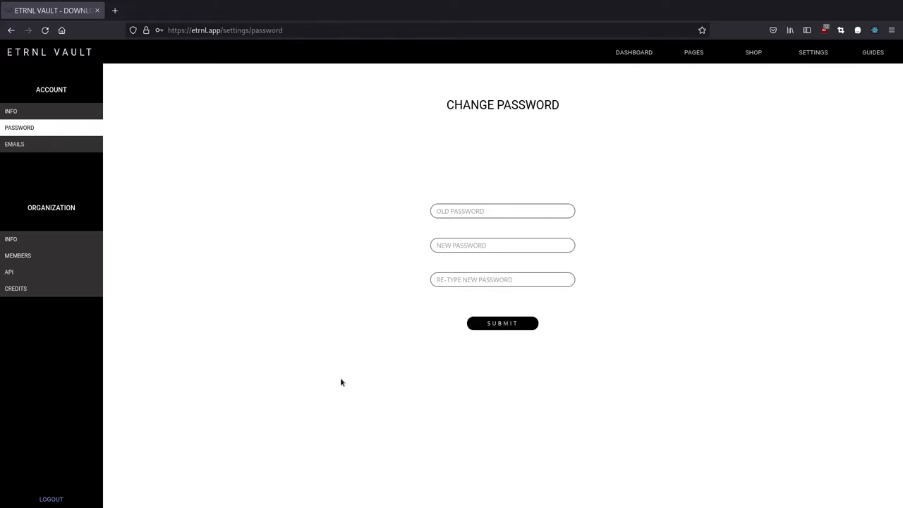
mouse_move(49, 471)
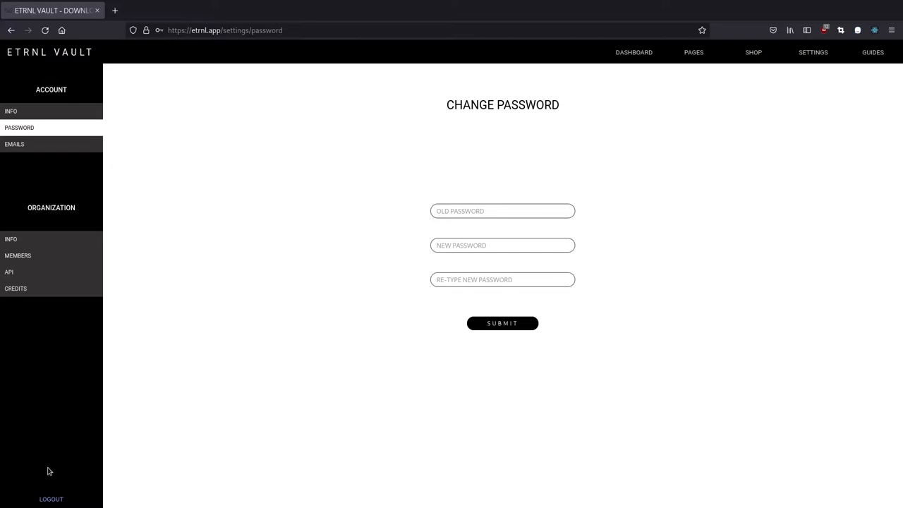
mouse_move(604, 50)
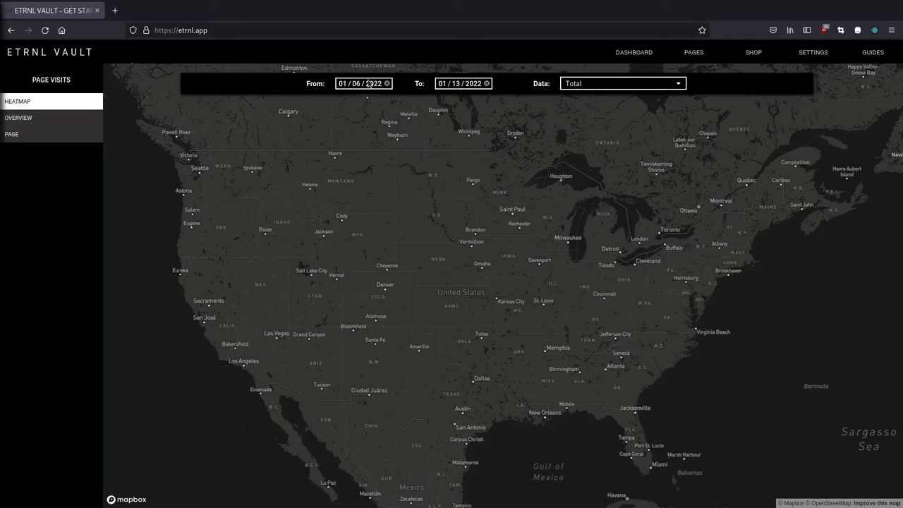
- Inspect the heatmap's Data filter, then switch to the page visits Overview
left_click(620, 84)
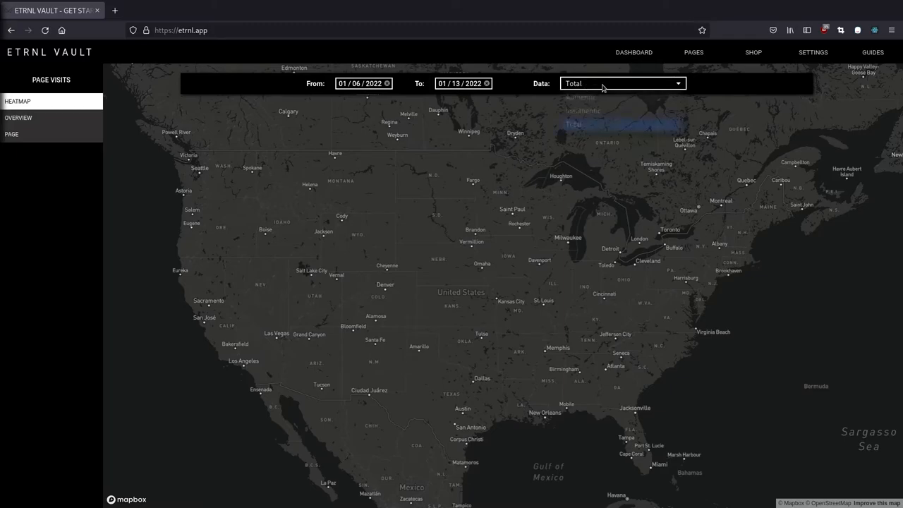
left_click(621, 84)
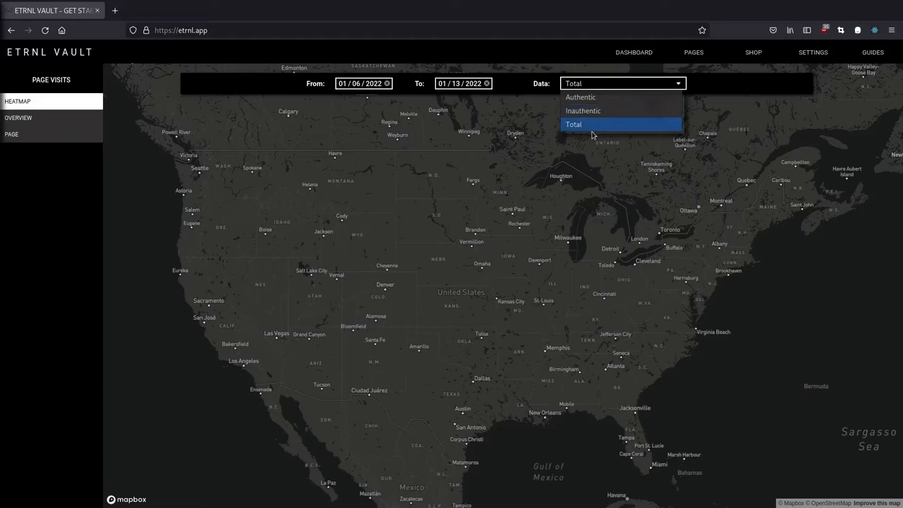
mouse_move(538, 108)
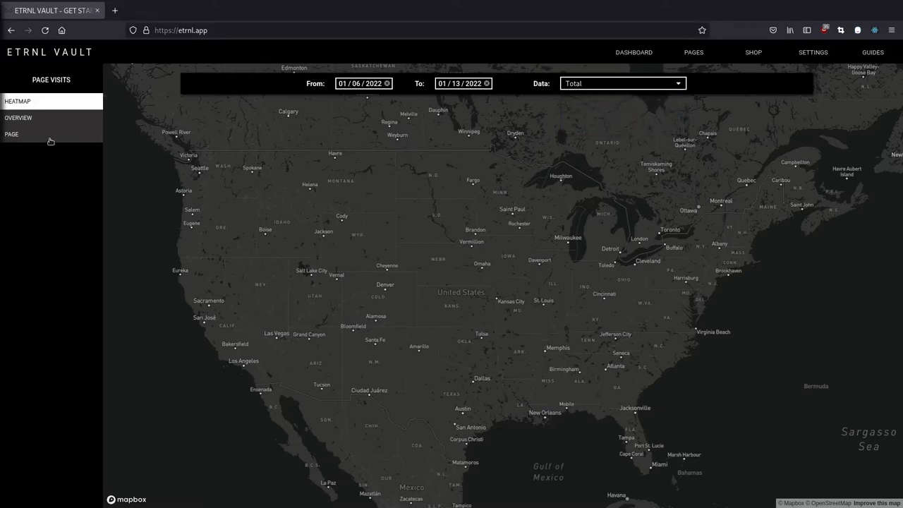
left_click(18, 118)
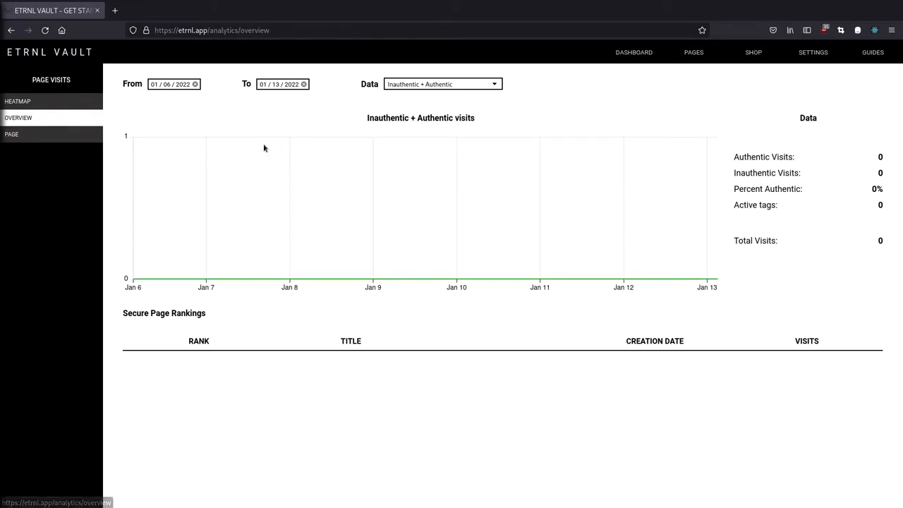
mouse_move(268, 162)
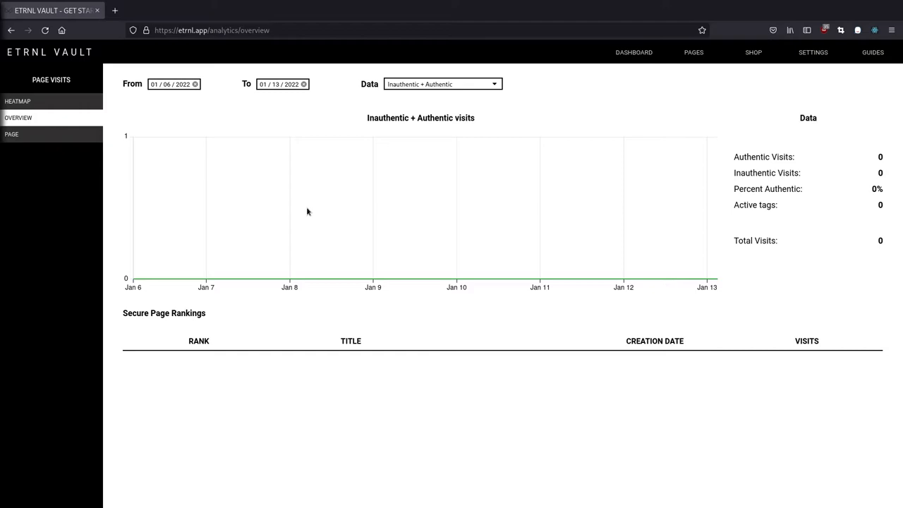
mouse_move(848, 181)
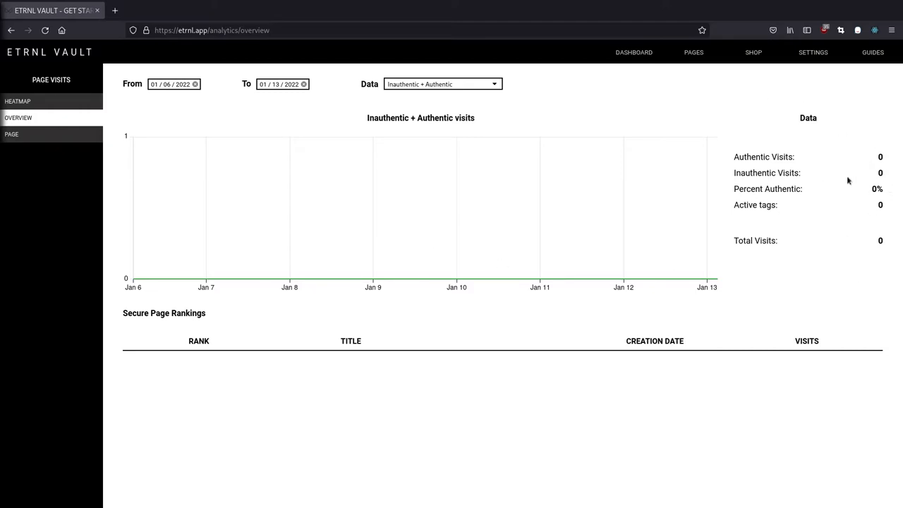
- Cycle the overview chart's Data filter through Authentic and Inauthentic, settling on Total
left_click(443, 84)
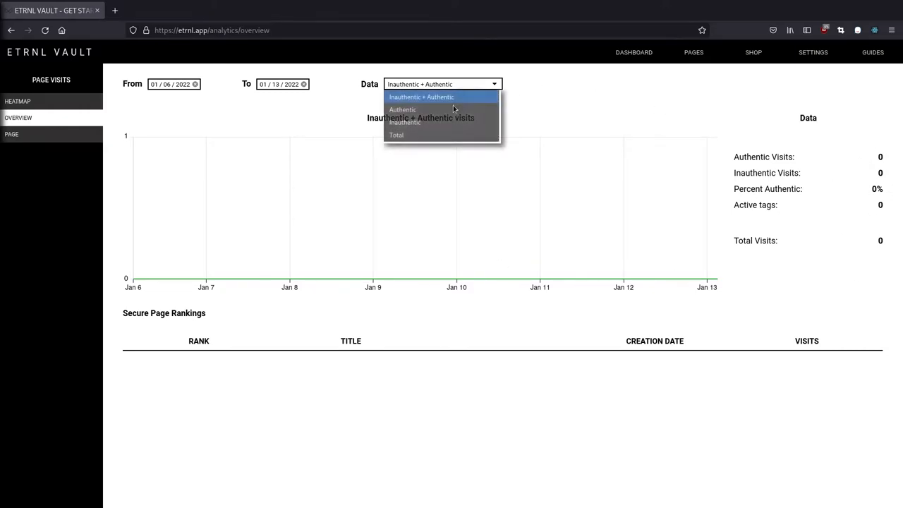
left_click(402, 110)
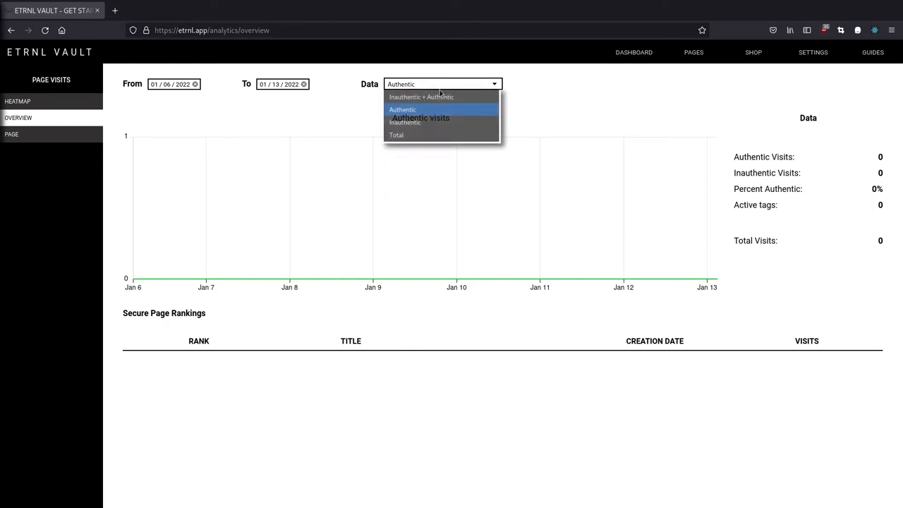
left_click(420, 119)
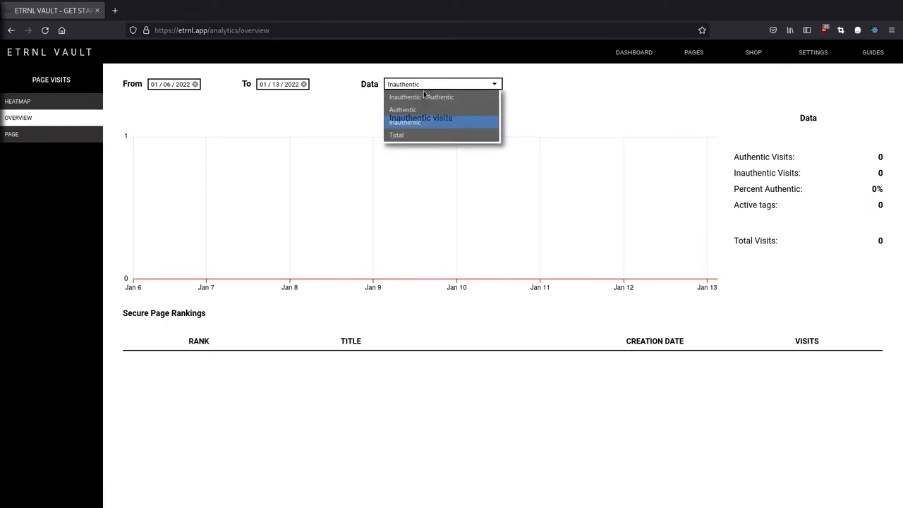
left_click(395, 135)
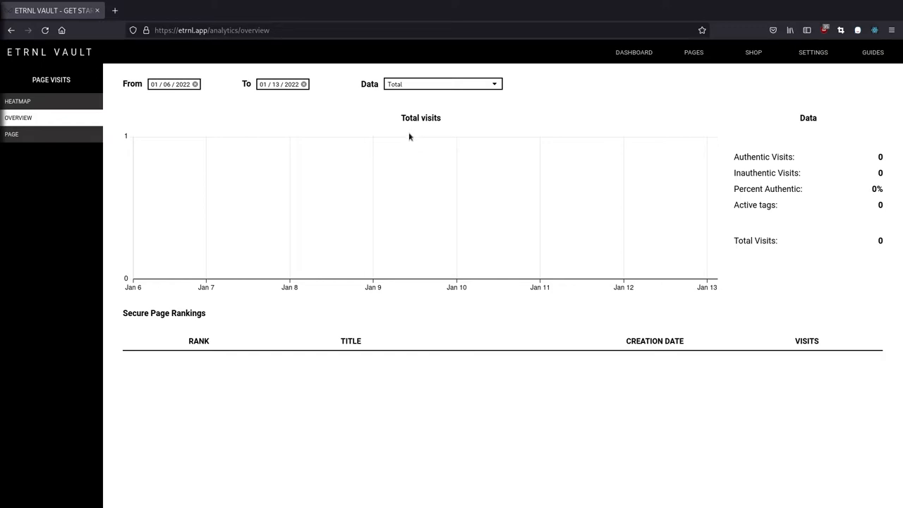
mouse_move(388, 140)
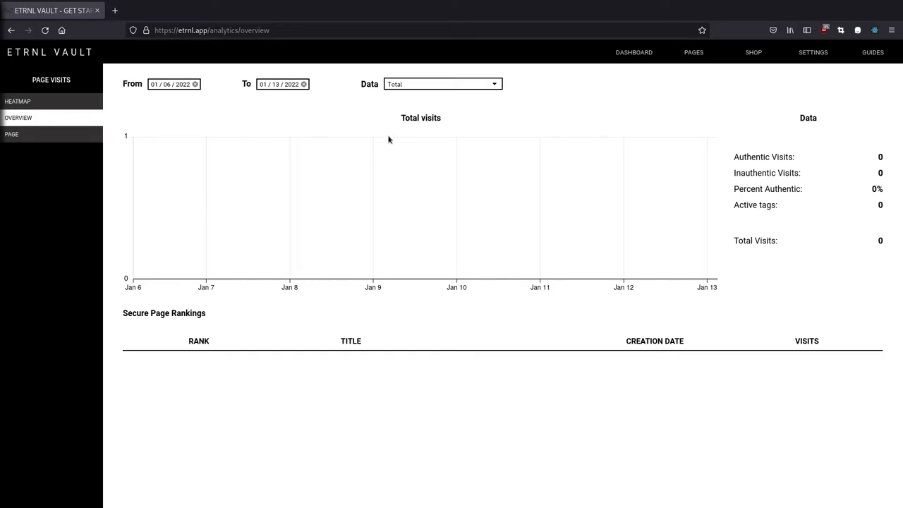
mouse_move(206, 68)
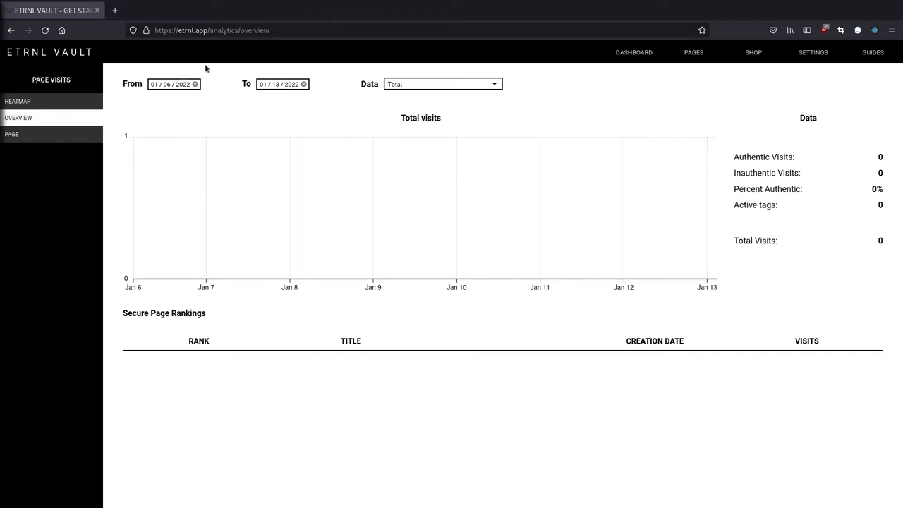
mouse_move(204, 102)
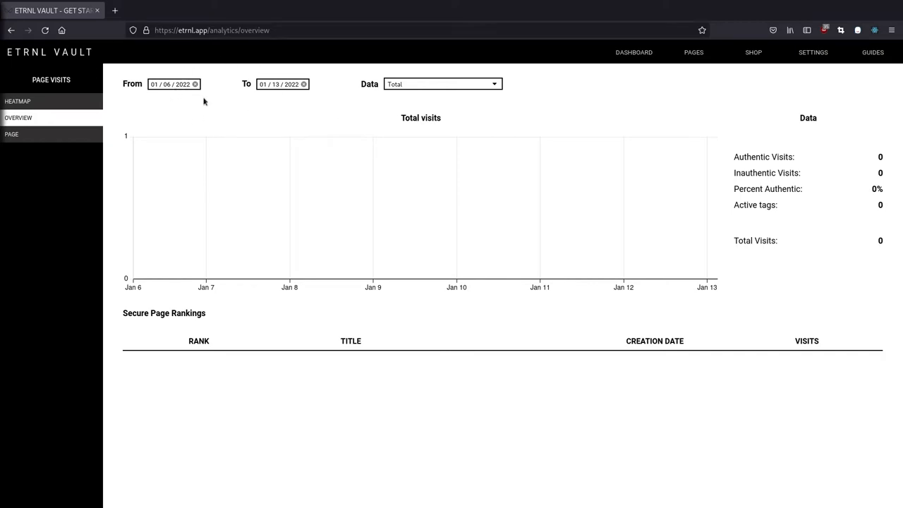
mouse_move(289, 282)
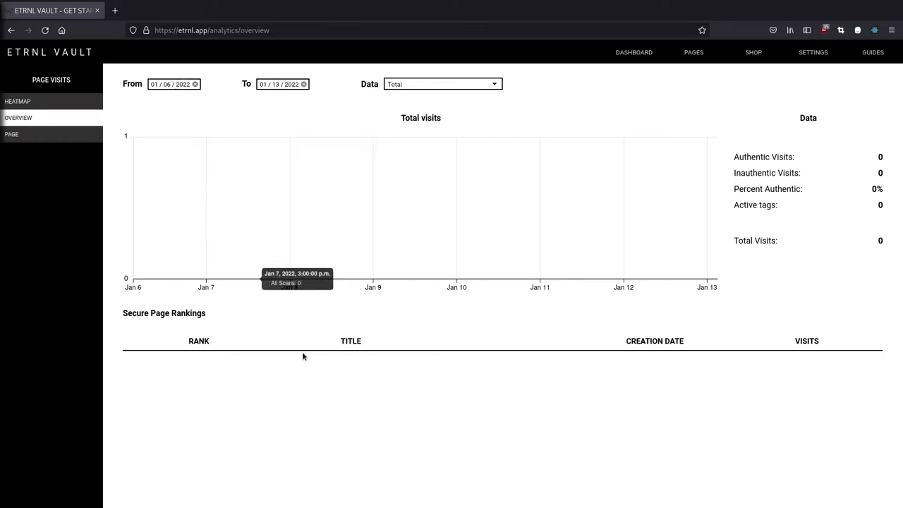
mouse_move(302, 402)
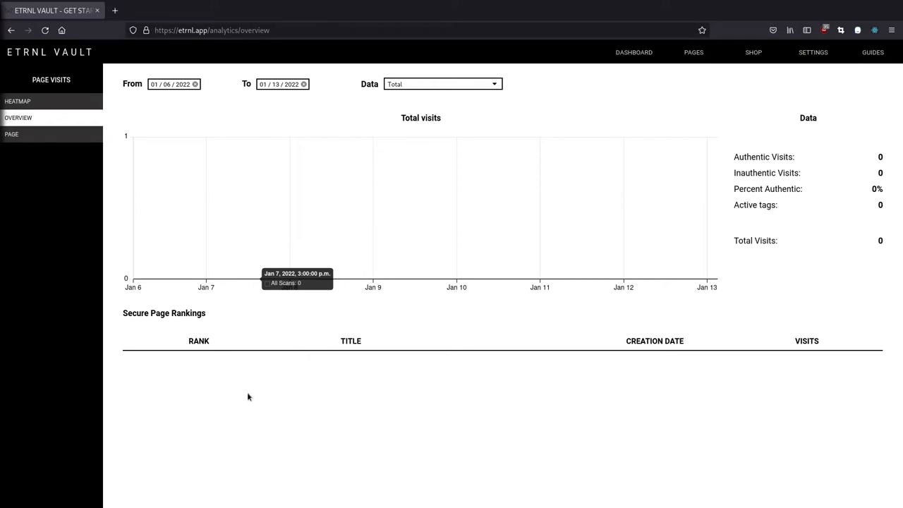
mouse_move(11, 134)
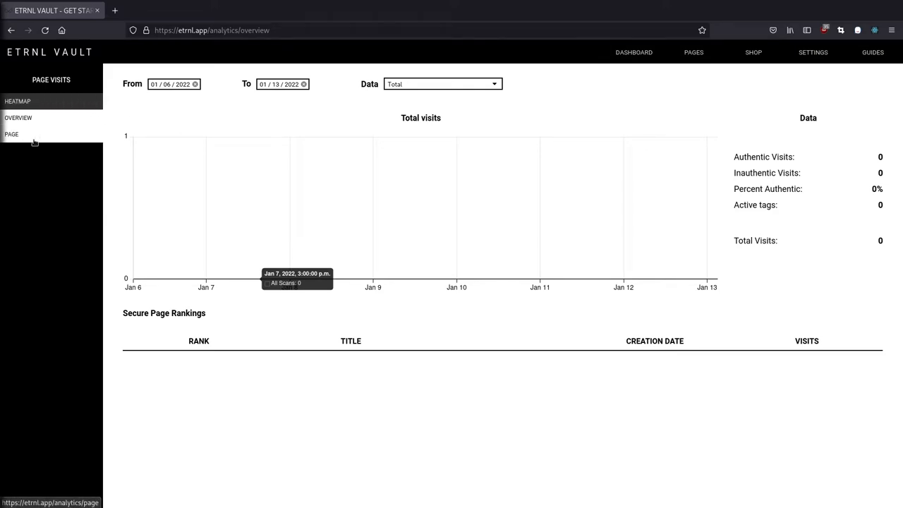
- Switch to the per-page visits view with no secure page selected yet
left_click(11, 134)
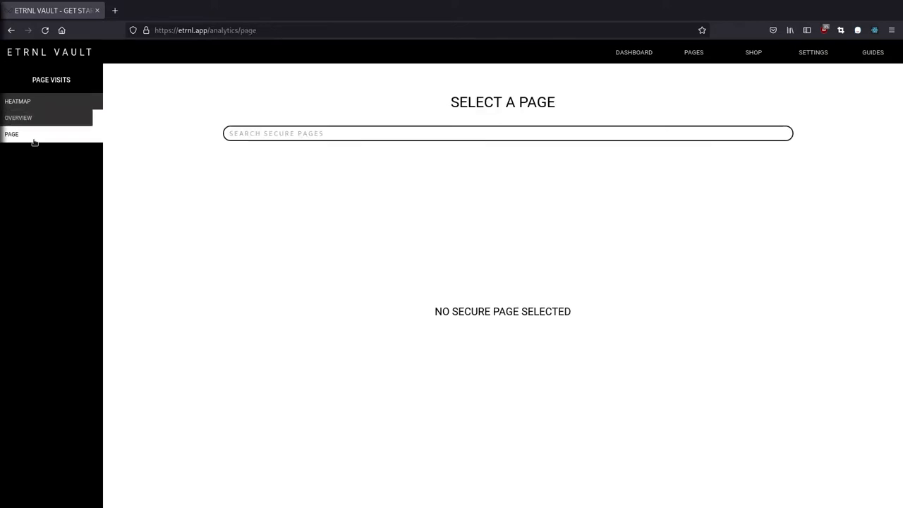
mouse_move(127, 186)
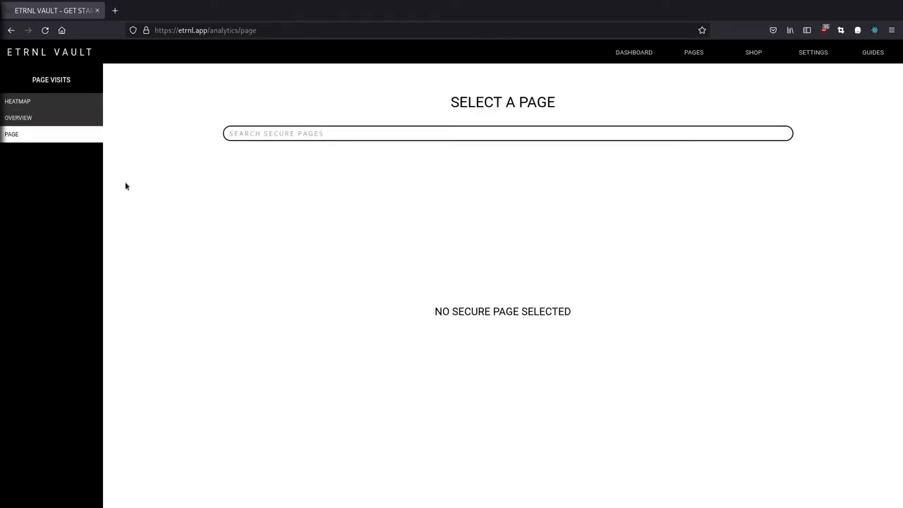
mouse_move(694, 52)
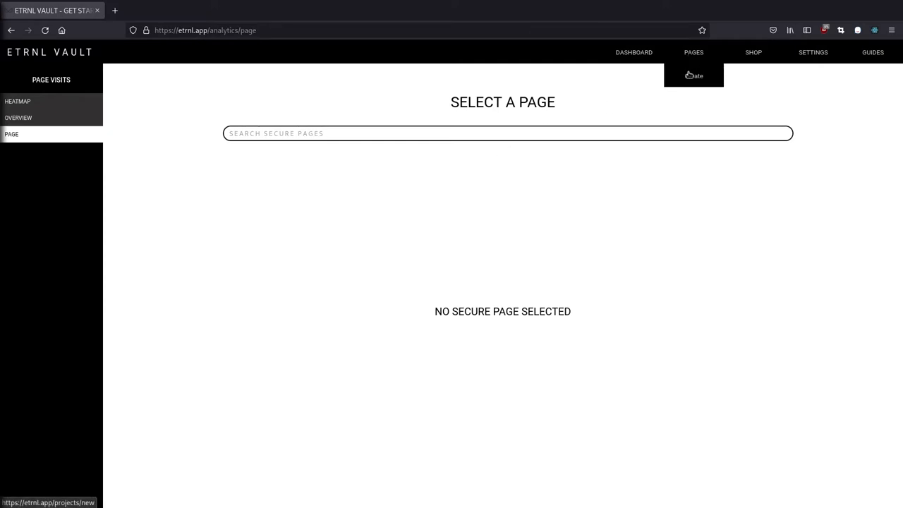
- Create a new secure page for a product named "My first product"
left_click(694, 76)
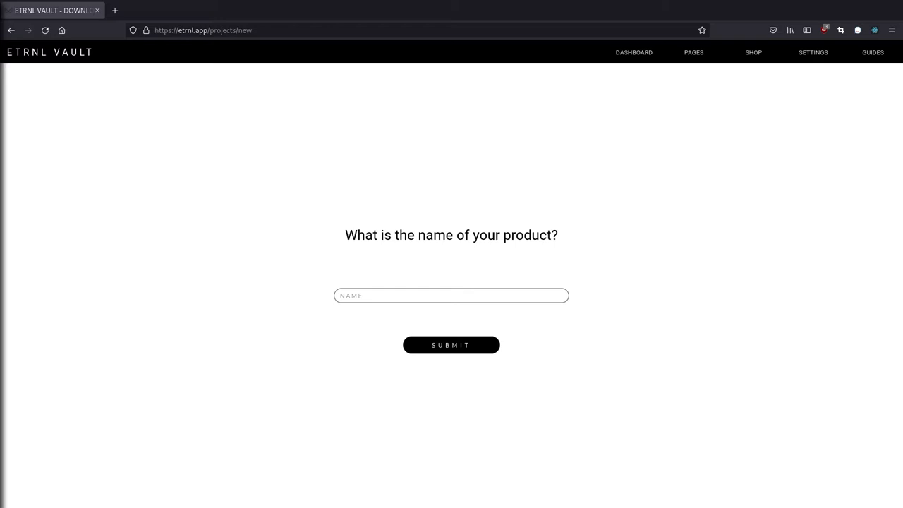
left_click(451, 295)
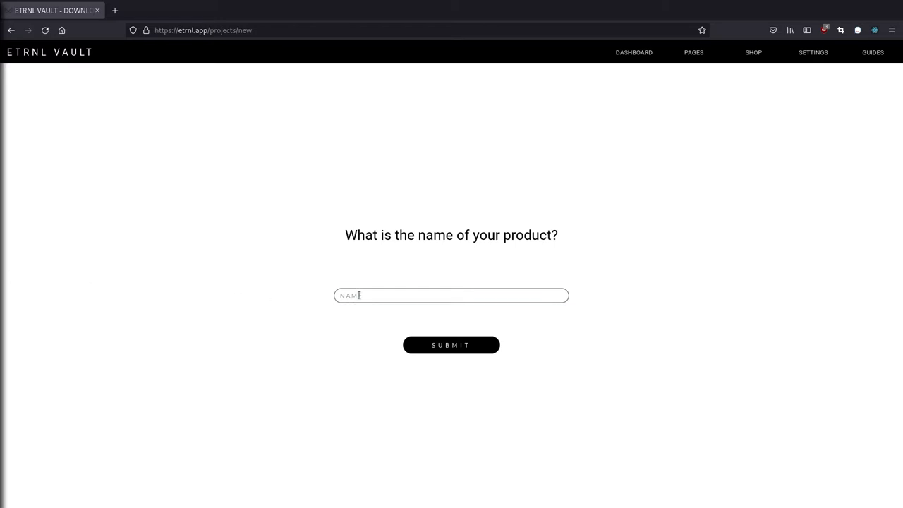
left_click(451, 295)
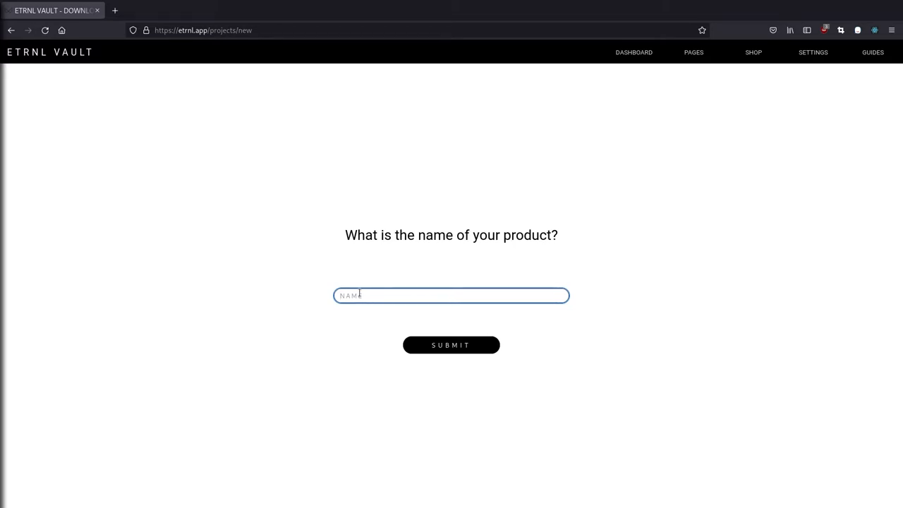
type("My first product")
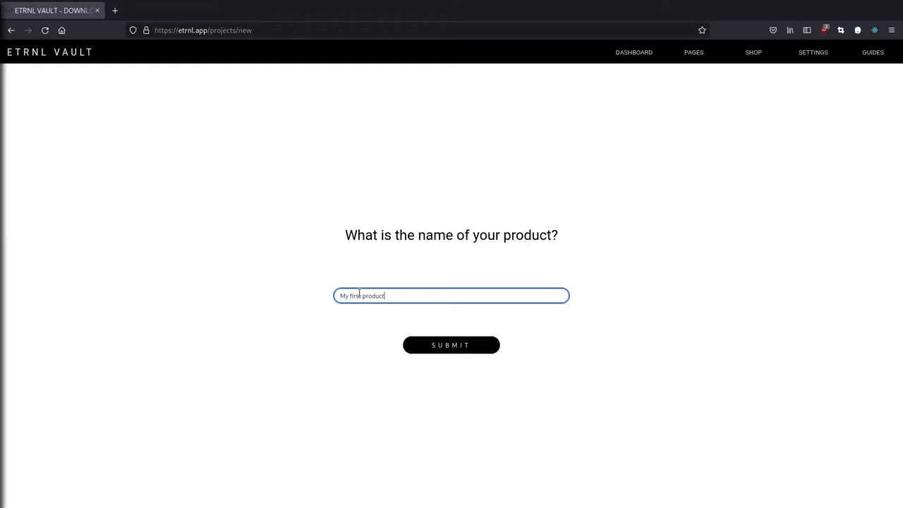
left_click(451, 344)
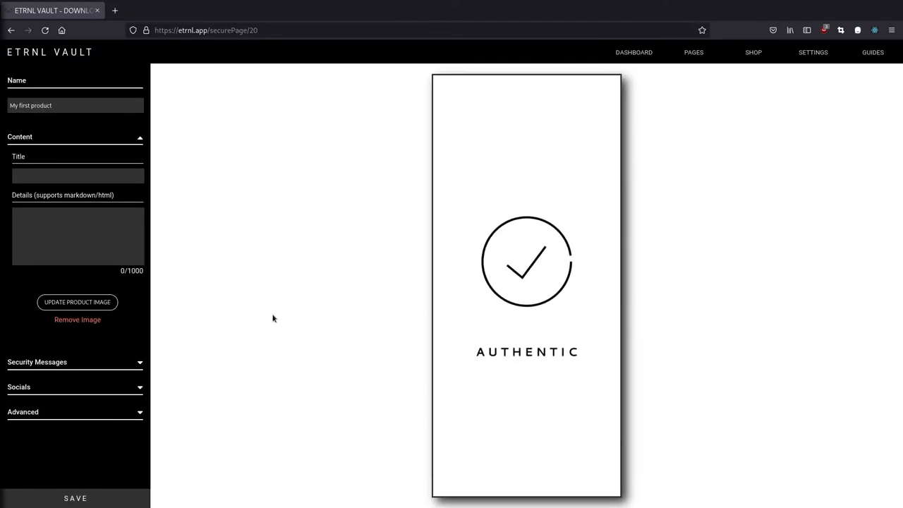
mouse_move(91, 157)
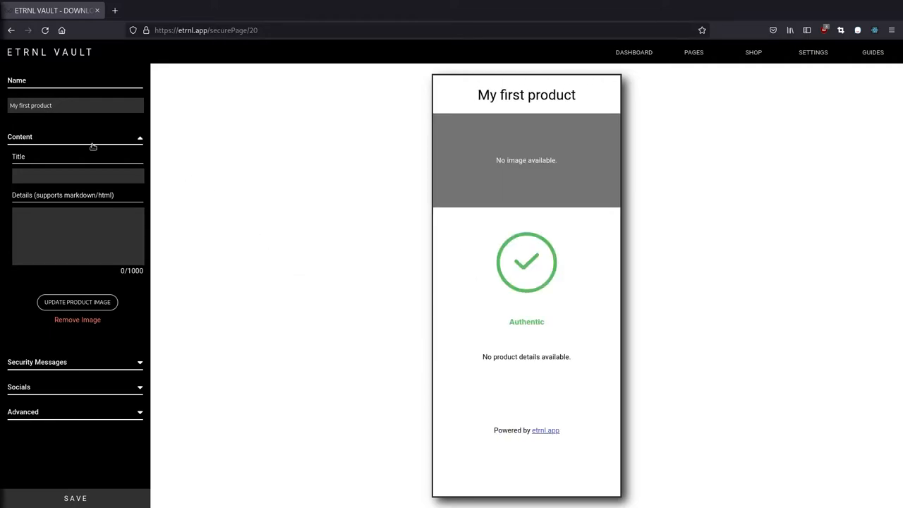
- Collapse and re-expand the Content section, then focus the Title field
left_click(74, 135)
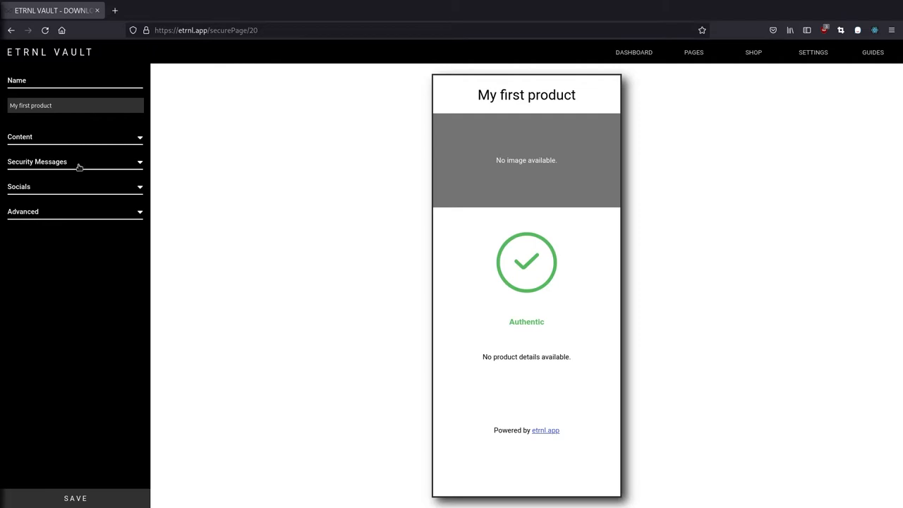
mouse_move(68, 193)
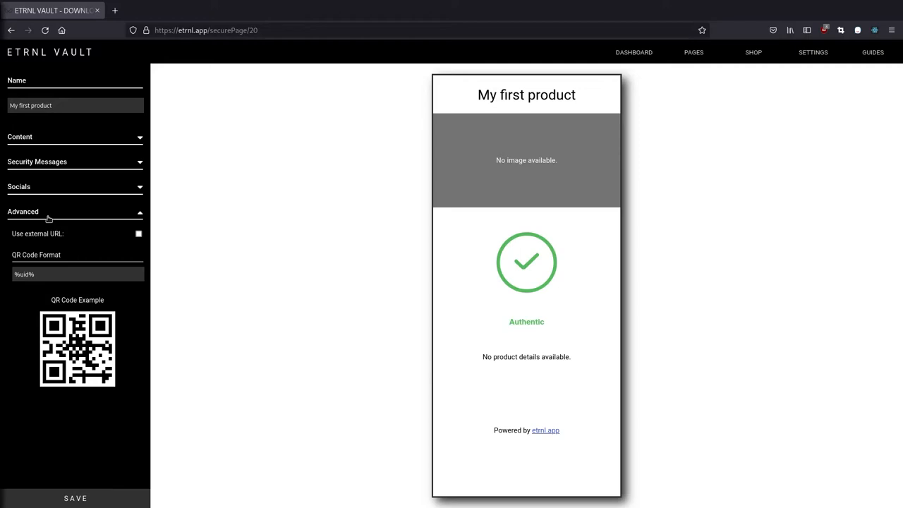
left_click(73, 136)
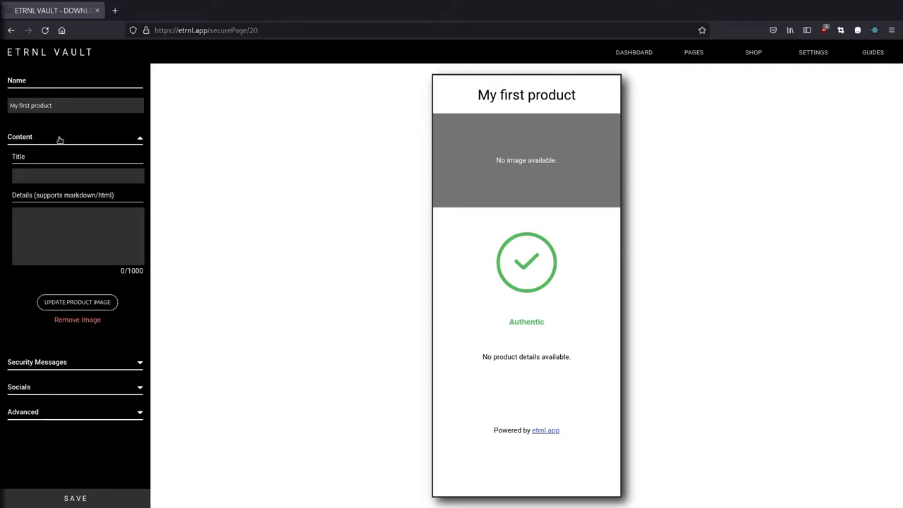
left_click(78, 175)
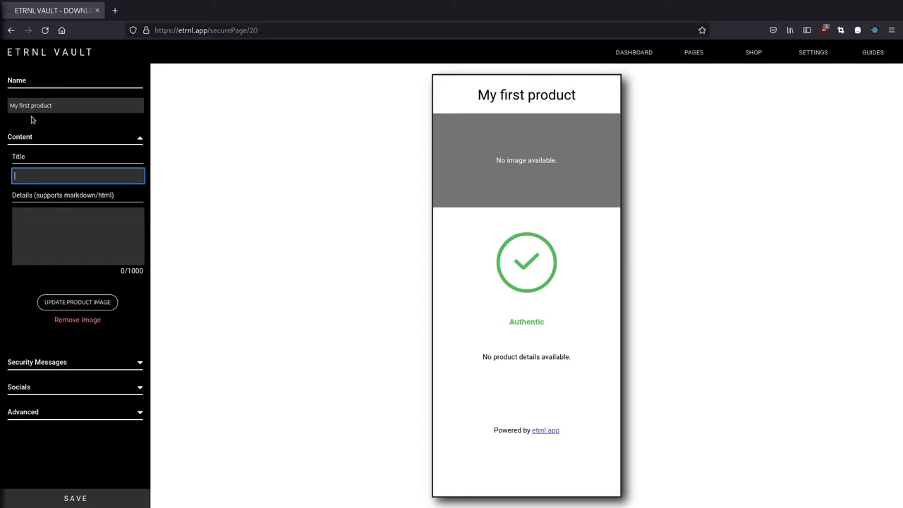
mouse_move(29, 126)
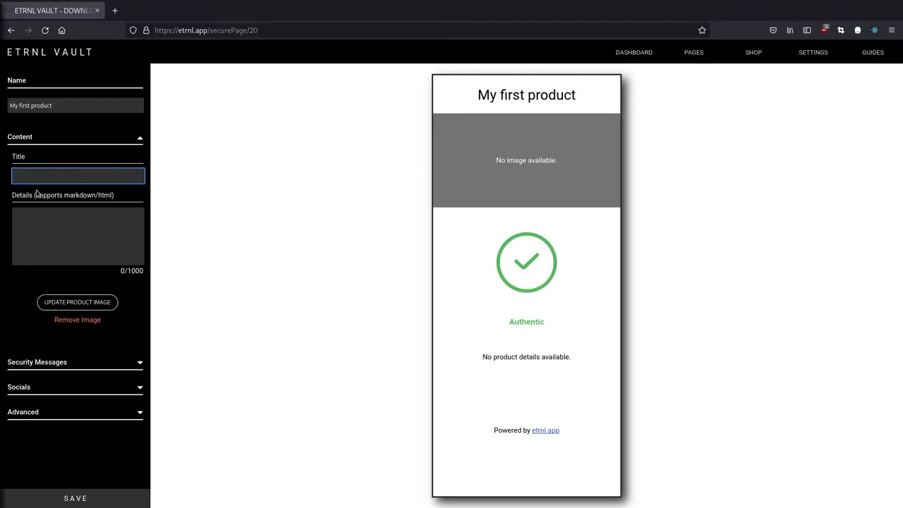
- Set the page title to "Invisible T-Shirt" and move to the Details field
left_click(77, 175)
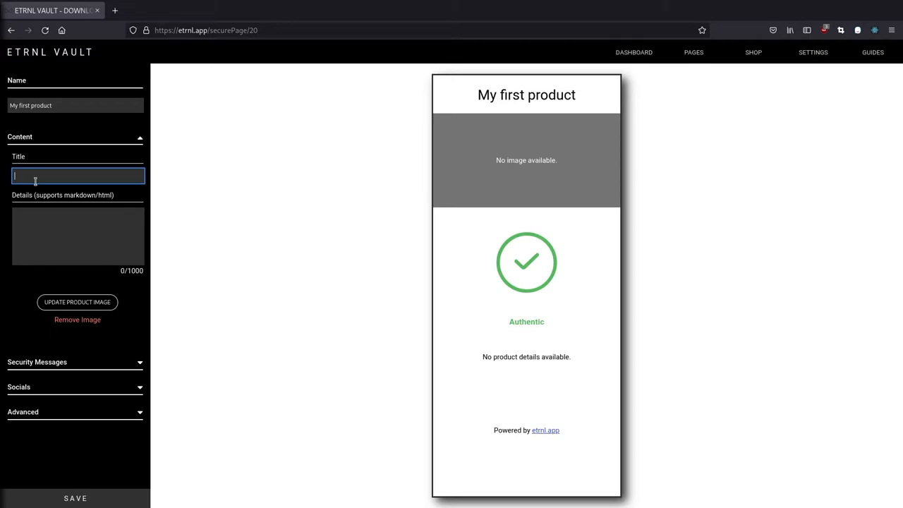
type("Invisible T")
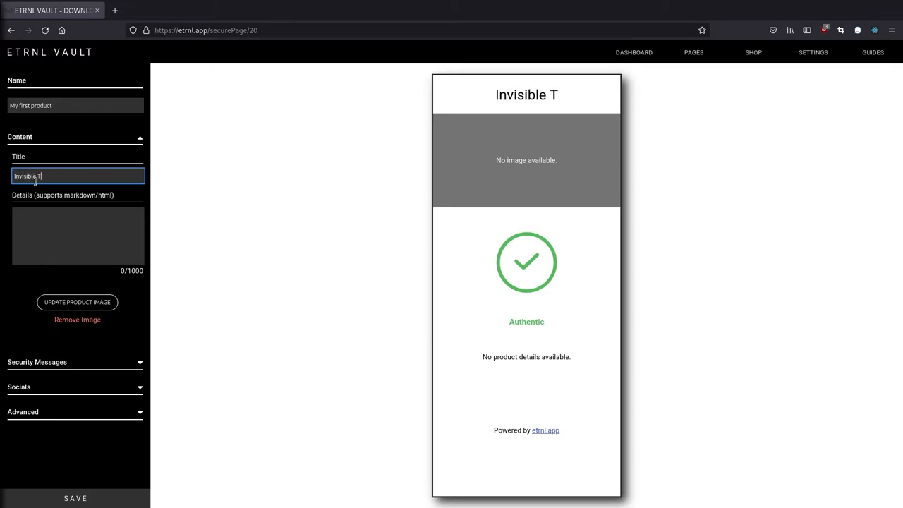
type("-Shirt")
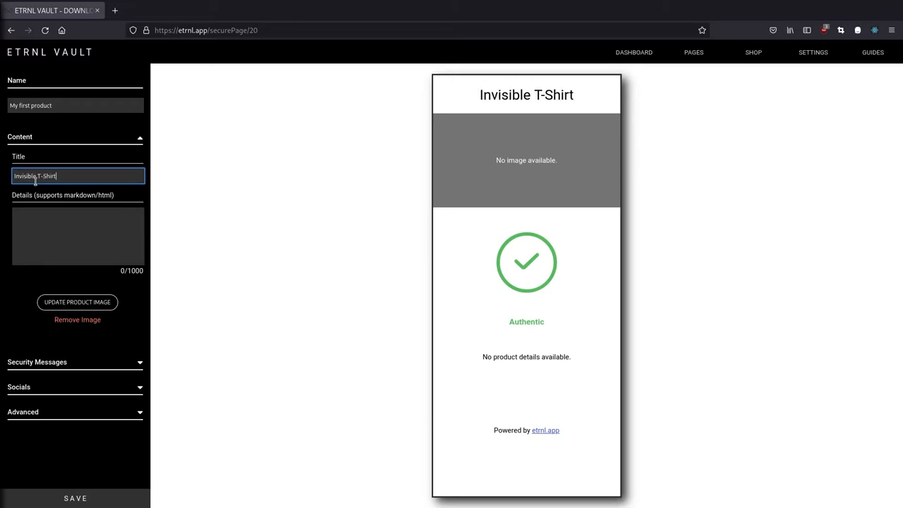
left_click(77, 237)
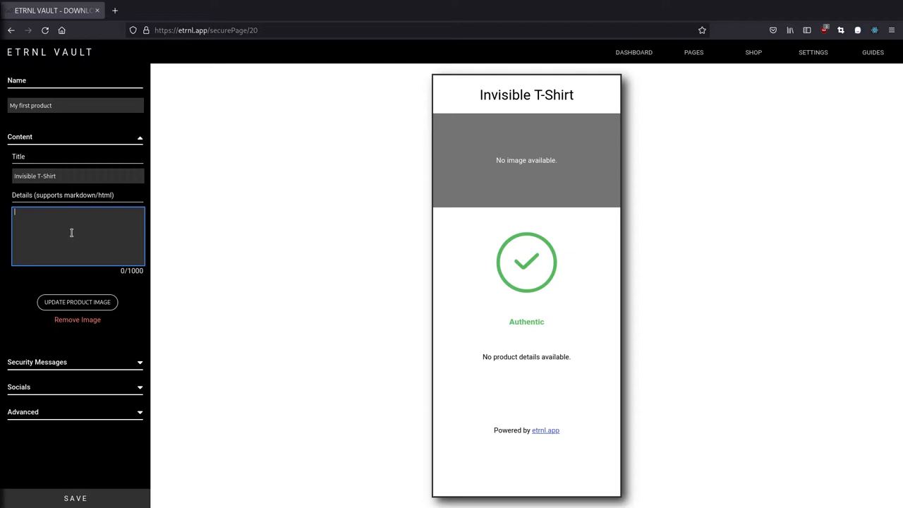
- Write the <h2> 'What's it made out of?' heading and the invisible-threading sentence, then start a product picture upload
type("<h2>What's i")
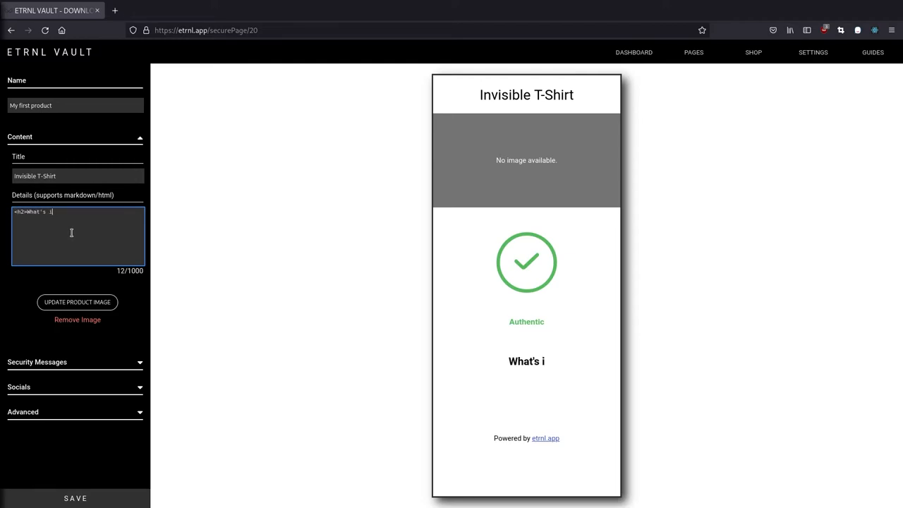
type("t made out o")
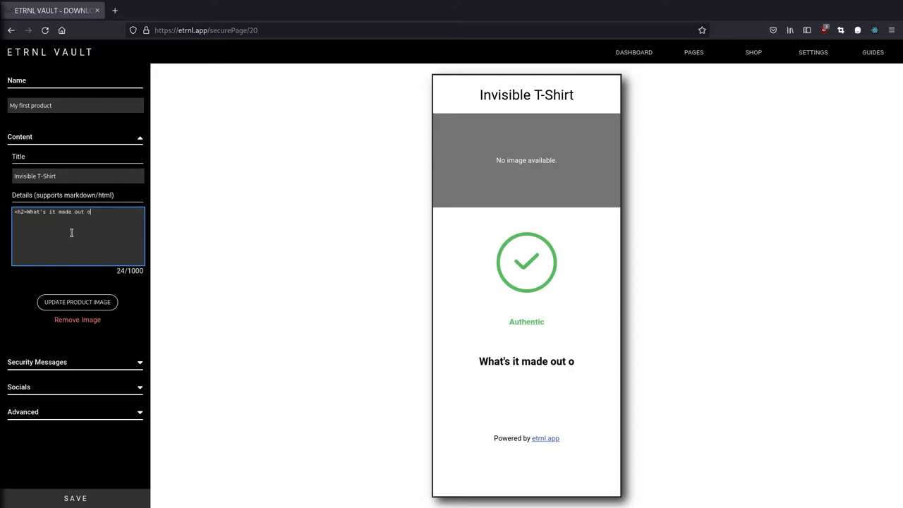
type("f?</h2>")
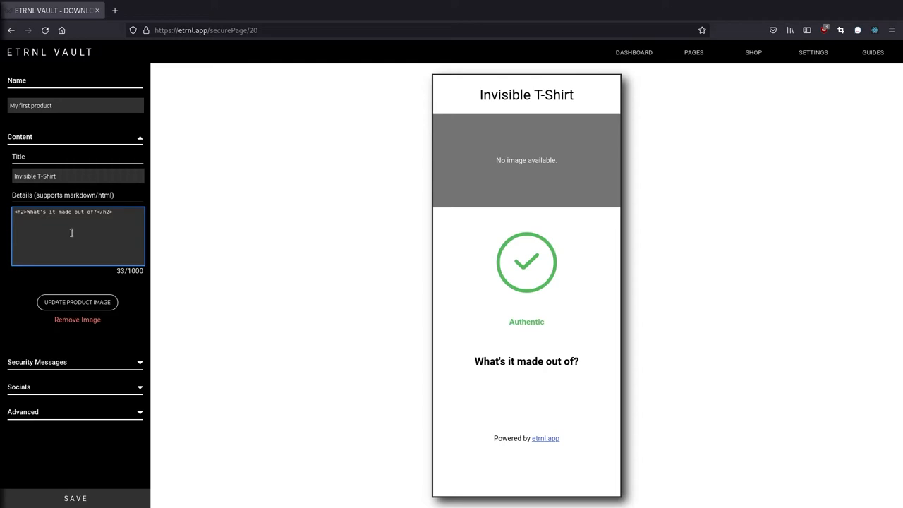
type("This T-Shirt was made from our patented invisible threading by using ou")
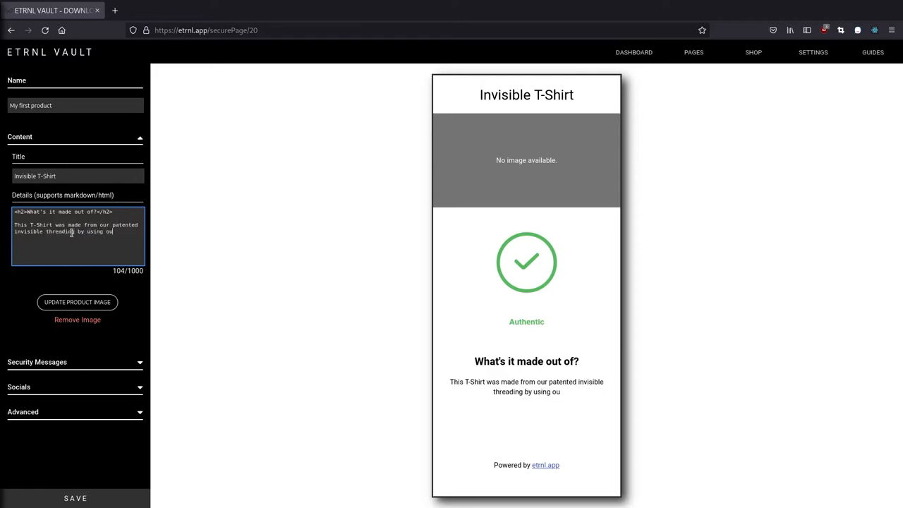
type("r magic sewing machines")
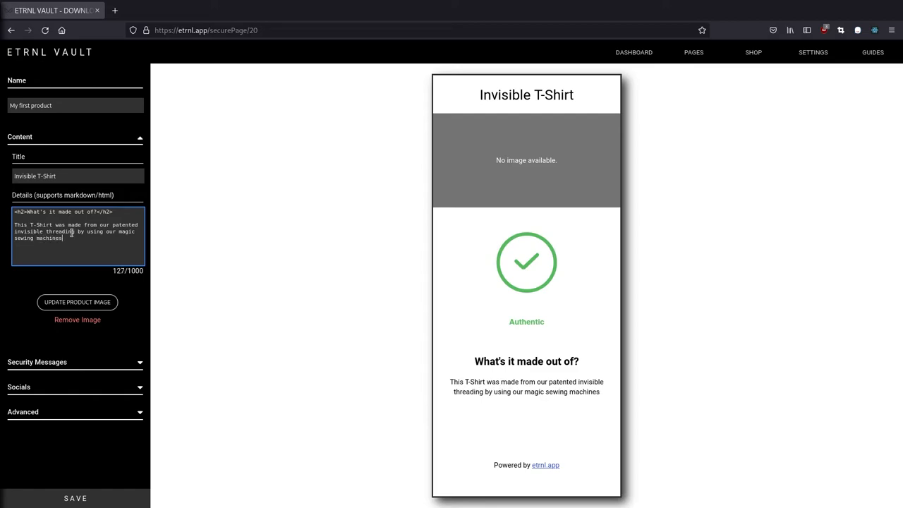
type(".")
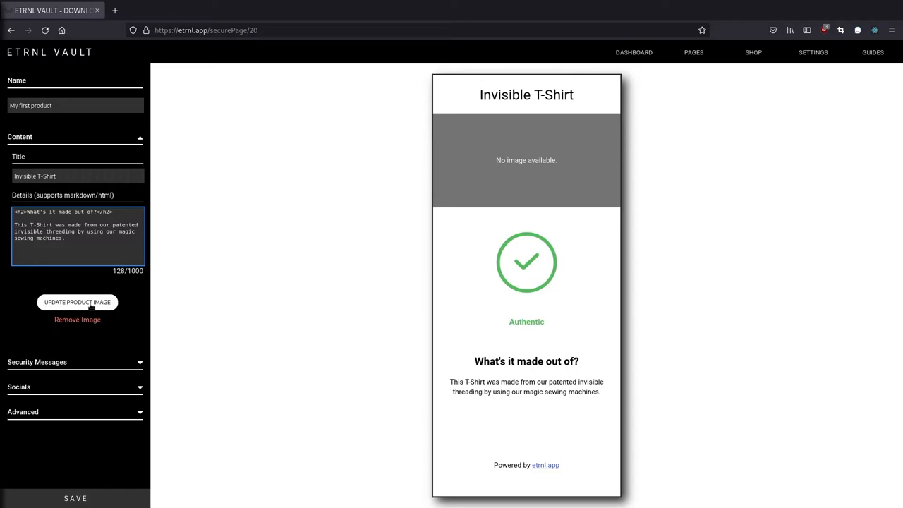
left_click(76, 302)
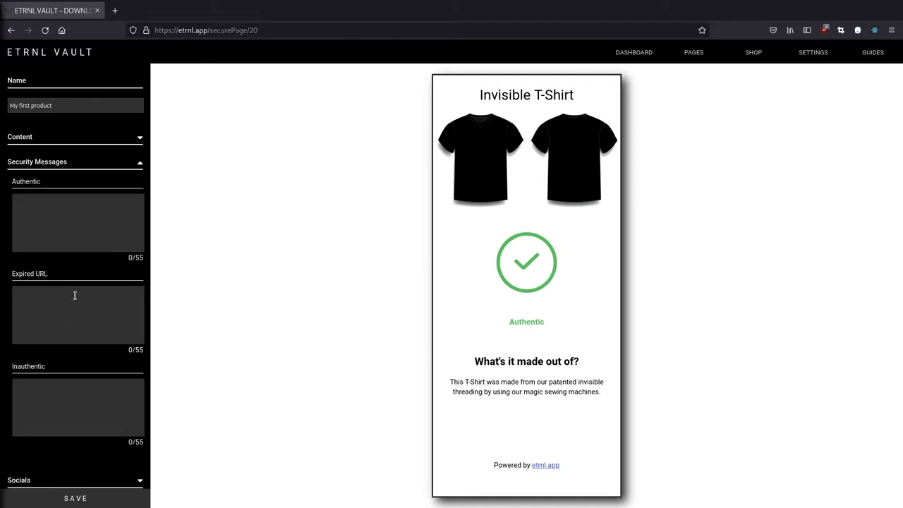
mouse_move(162, 305)
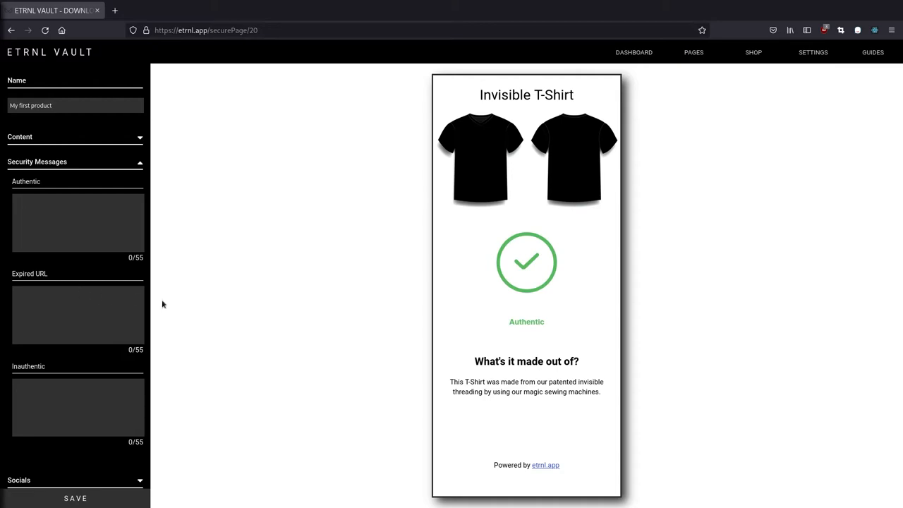
mouse_move(526, 333)
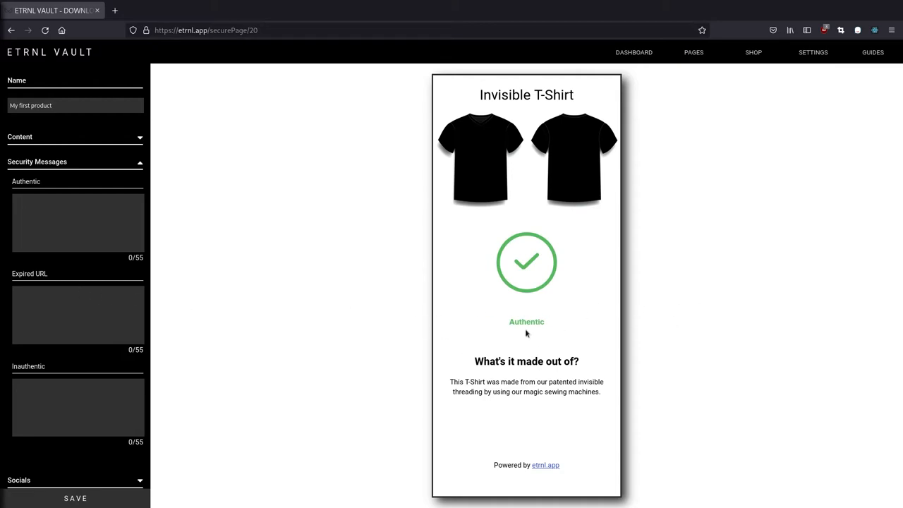
mouse_move(98, 257)
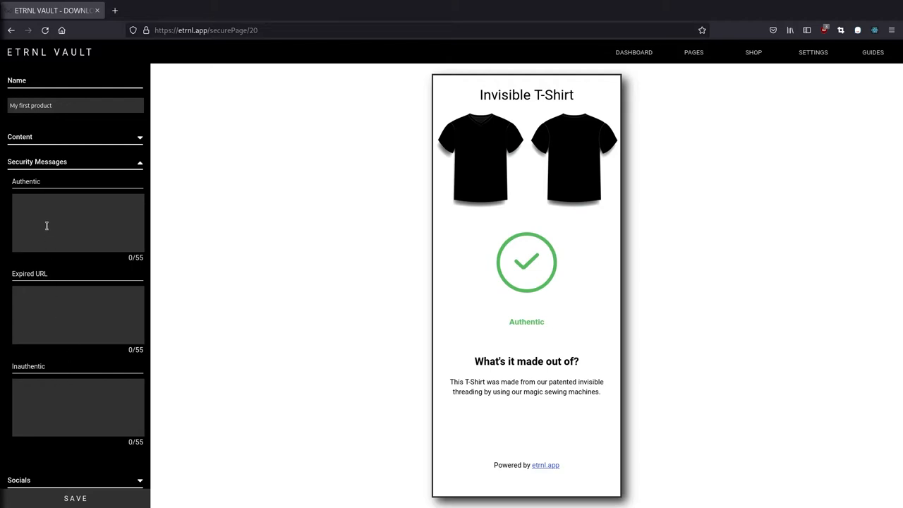
- Enter 'Looks legit!' as the authentic message and the expired-URL retry notice
type("L")
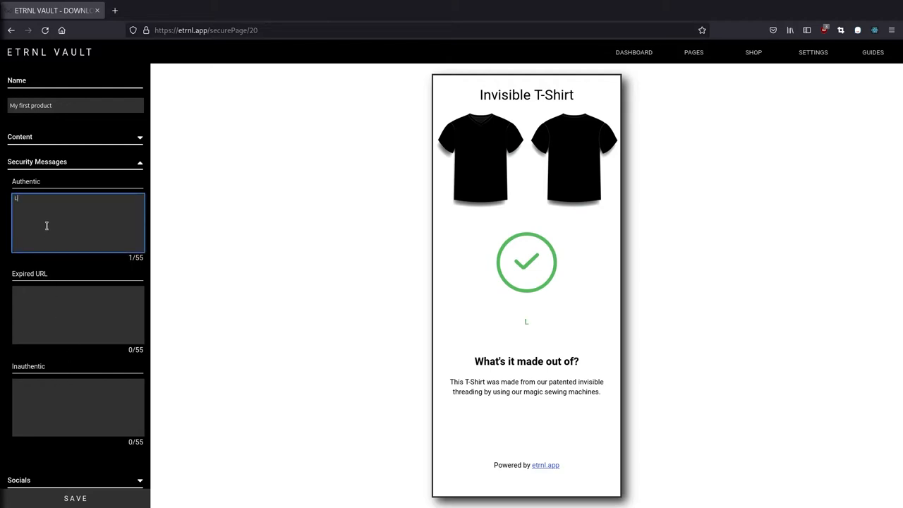
type("Looks legit!")
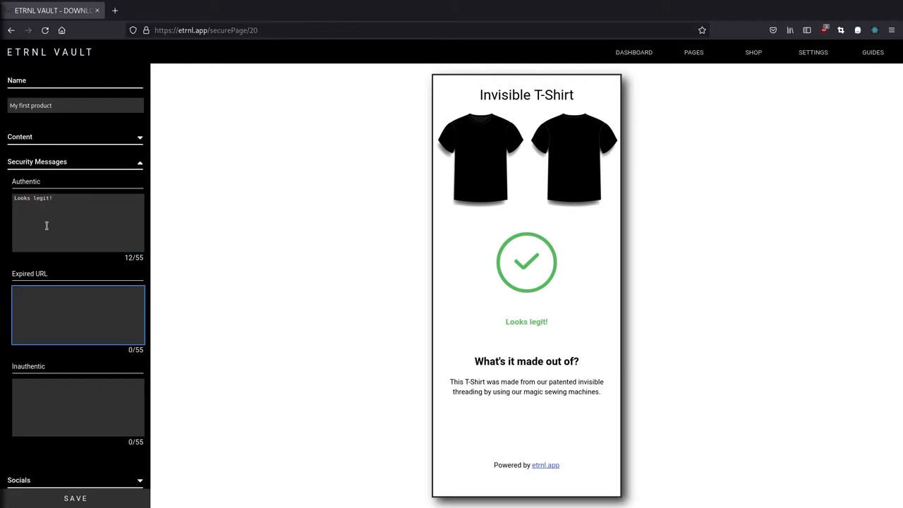
type("This URL has expired. Ty")
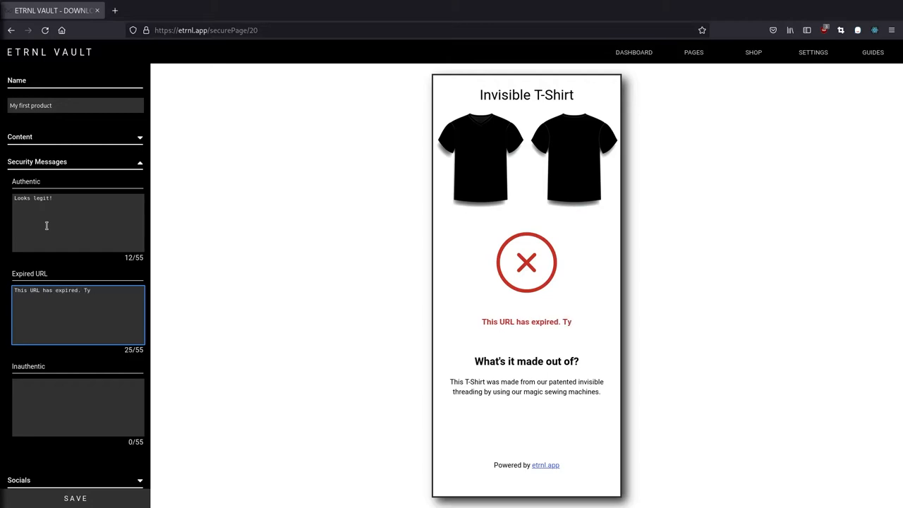
type("reading the tag again.")
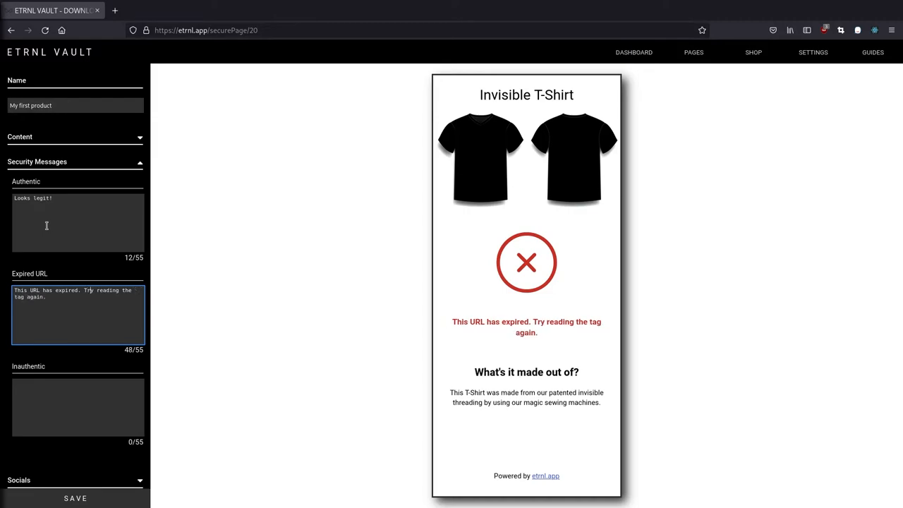
- Enter 'This may be a fake!' as the inauthentic message
left_click(77, 406)
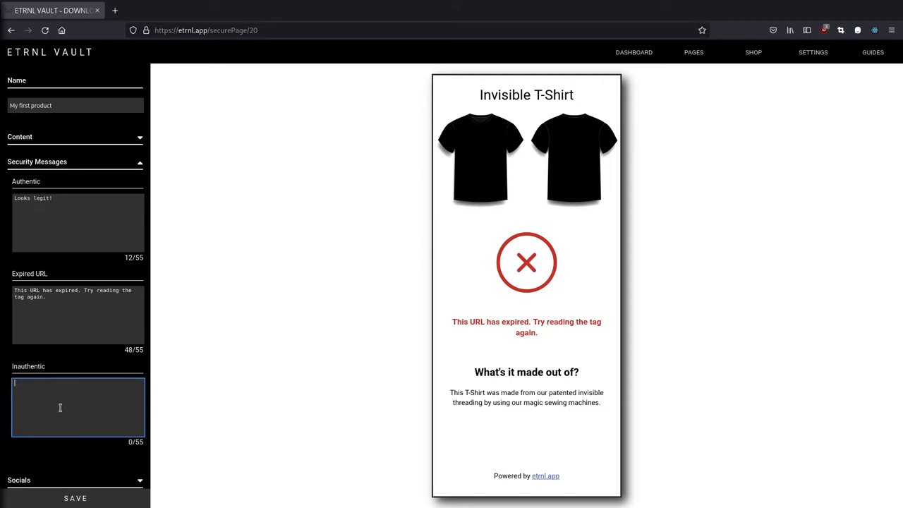
type("Thi")
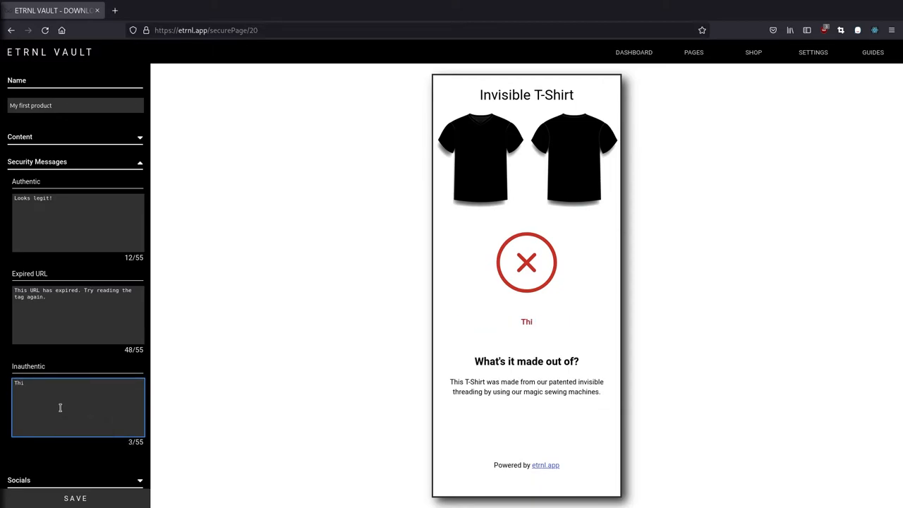
type("This may be a")
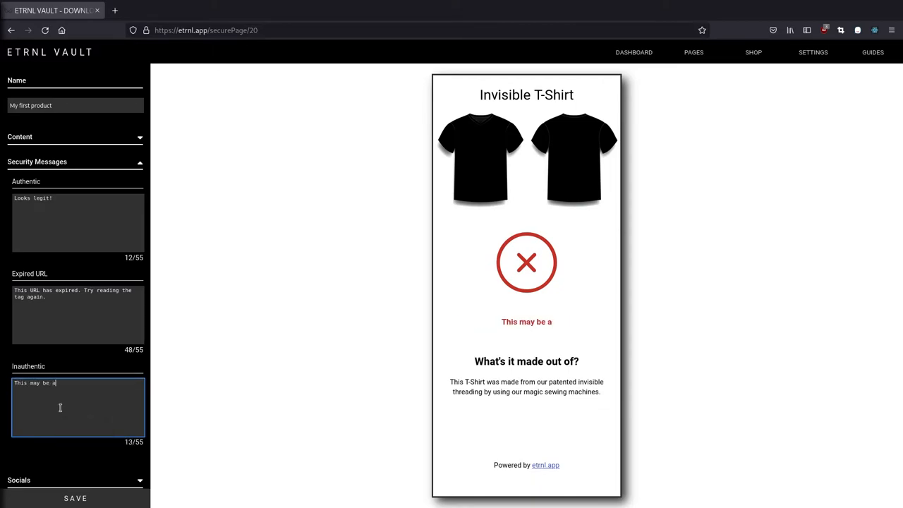
type("fake!")
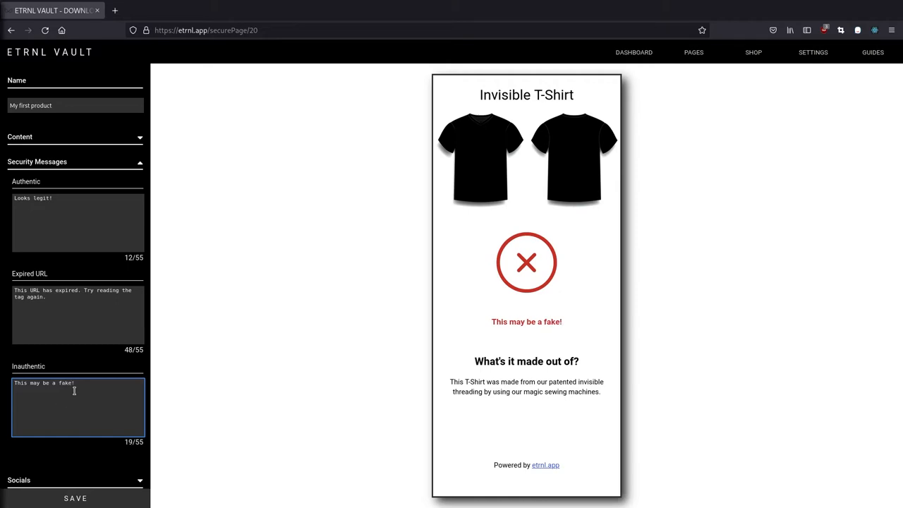
- Add the Instagram /etrnl social link to the page
scroll("down", 3)
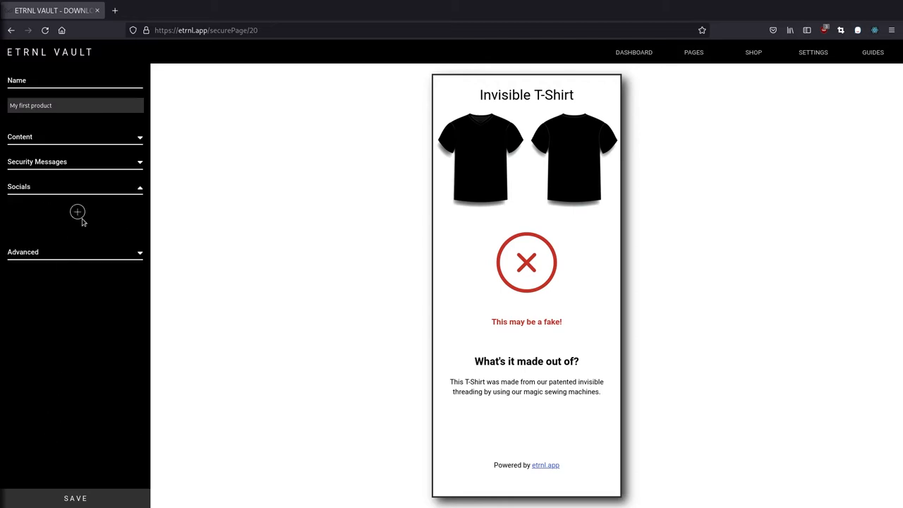
left_click(77, 212)
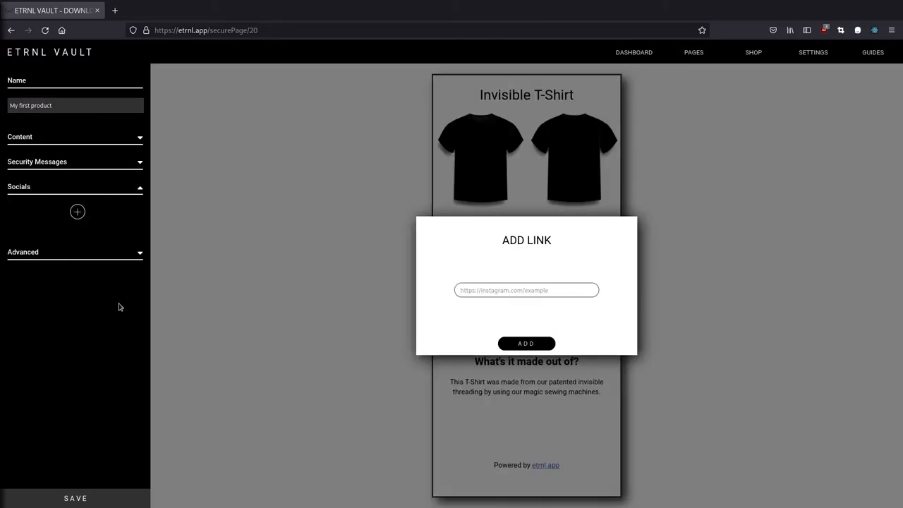
left_click(526, 290)
type("https://instagram.com")
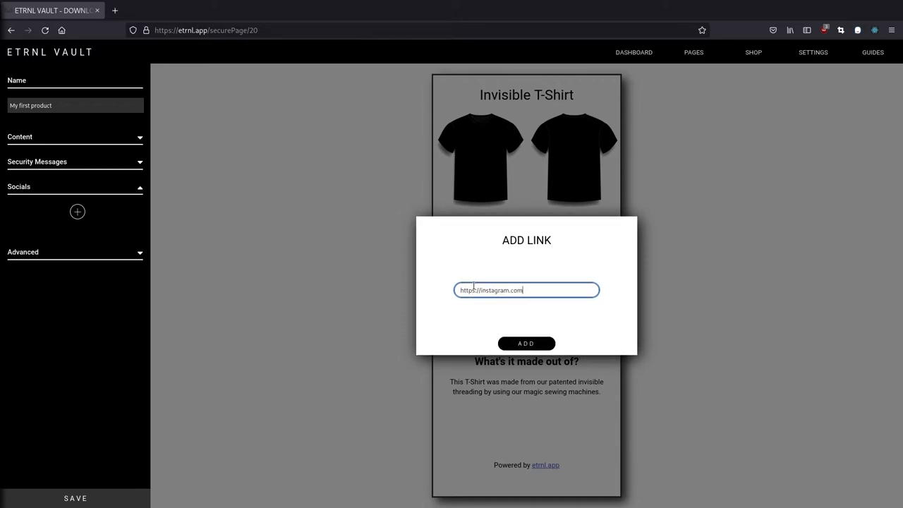
type("/etrnlvault")
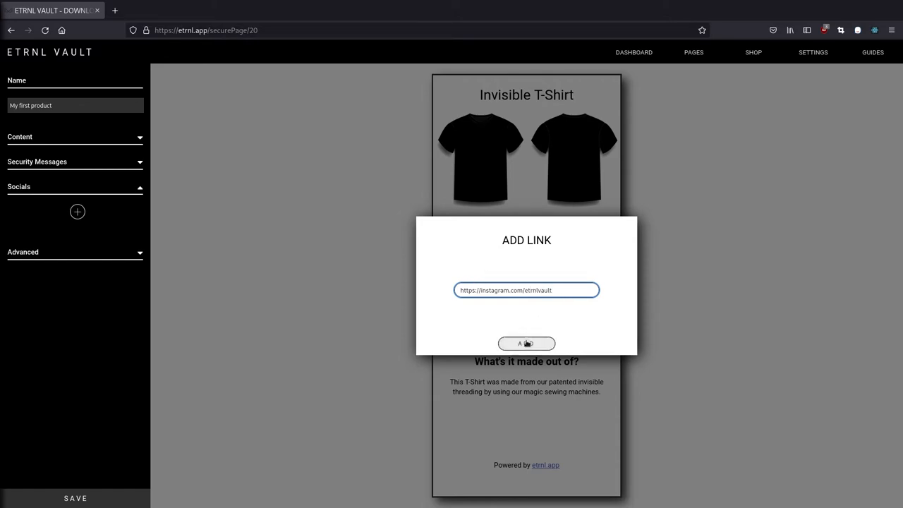
left_click(526, 344)
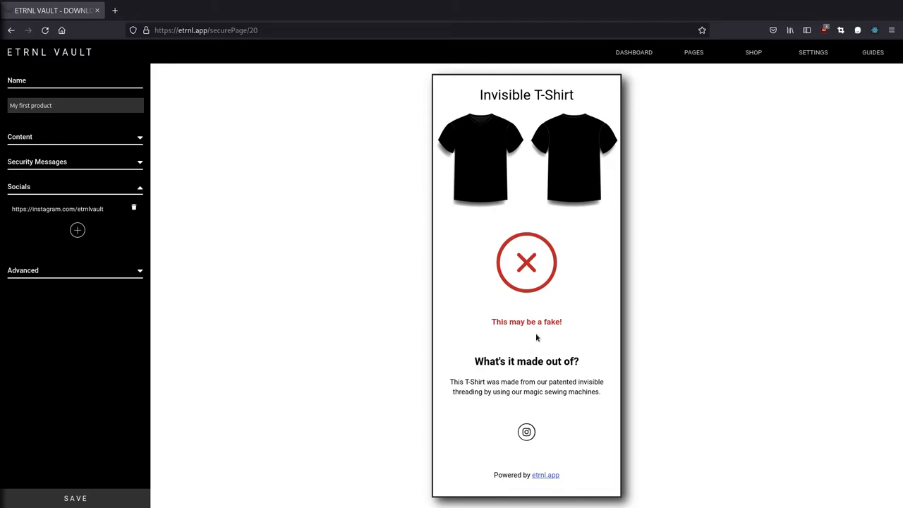
mouse_move(550, 435)
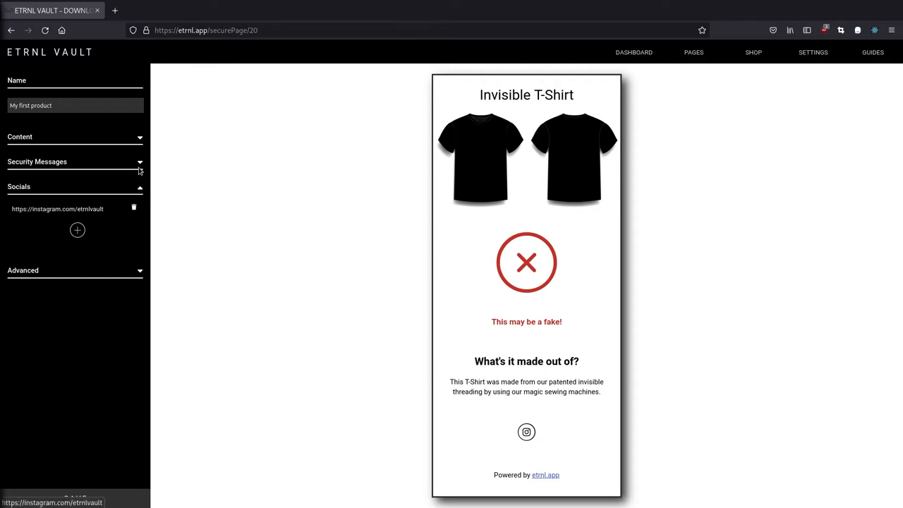
- Add the Twitter etrnlvault and https etrnl.app links, then save the secure page
left_click(76, 230)
type("https://twitter.com/c")
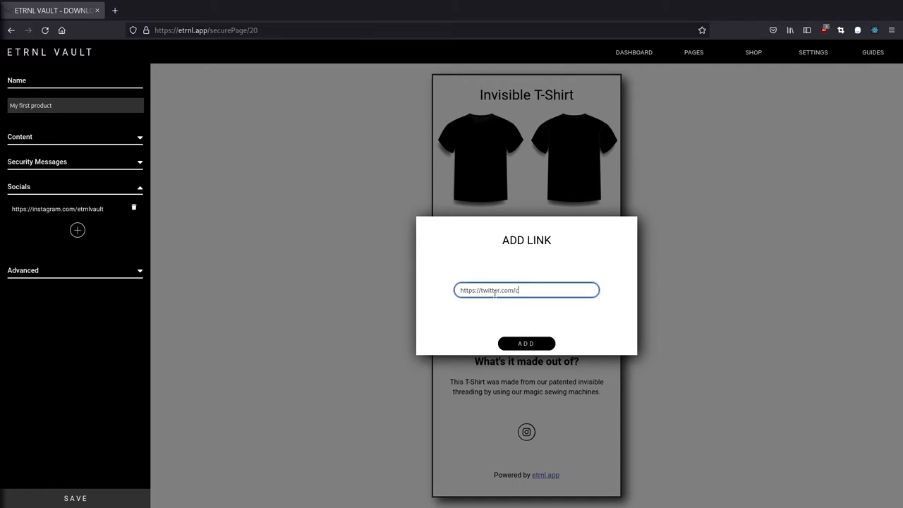
type("etrnlvault")
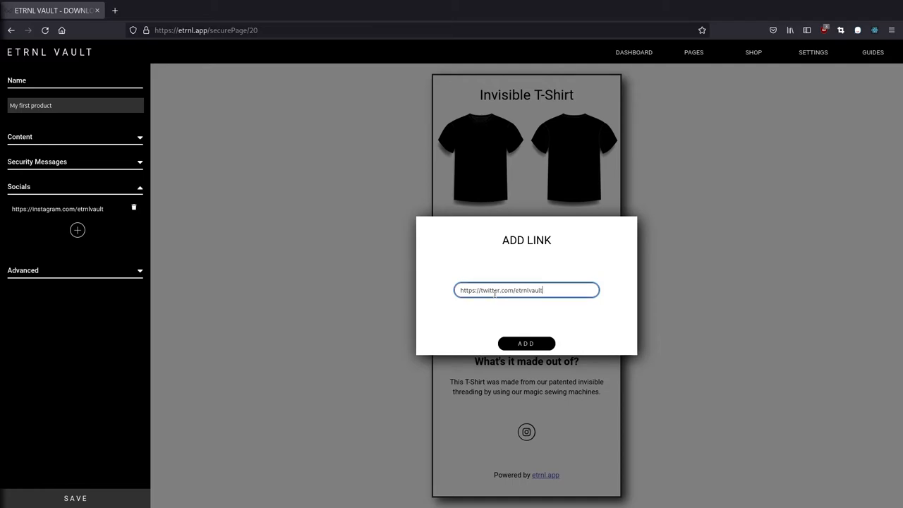
left_click(526, 343)
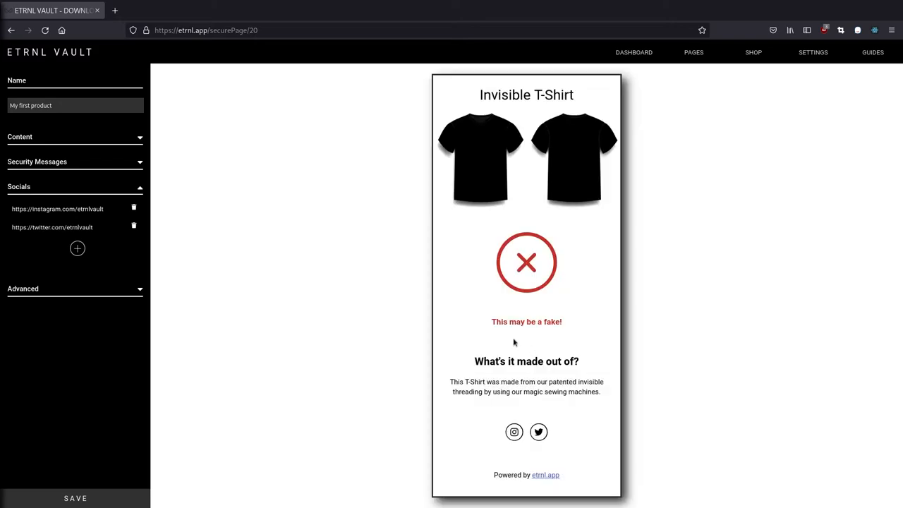
left_click(76, 248)
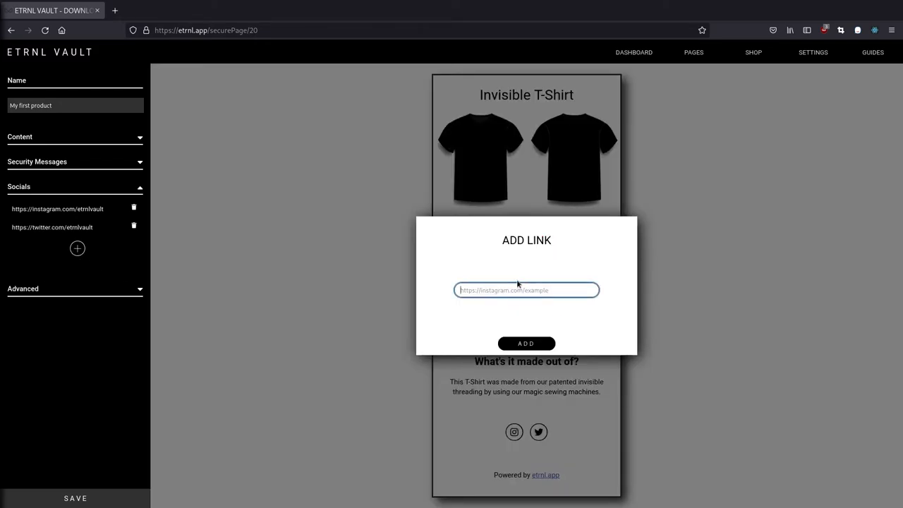
type("https://etrnl.app")
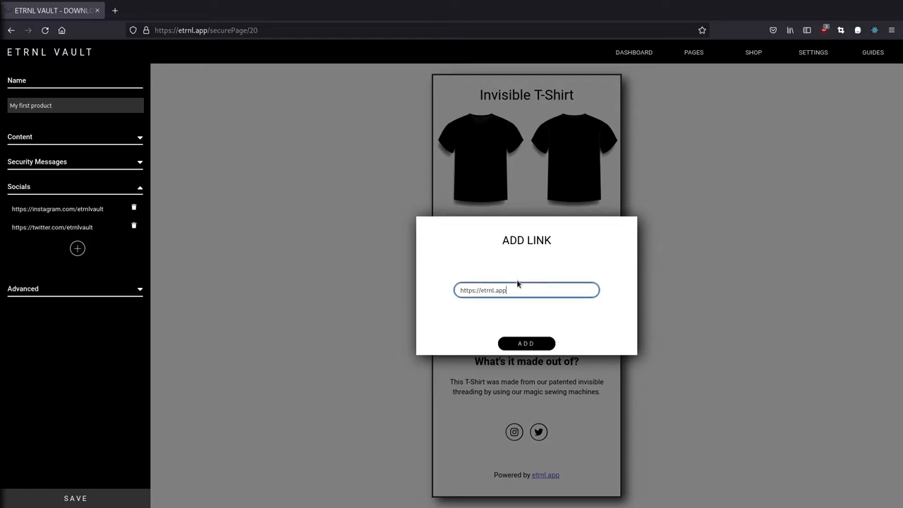
left_click(526, 344)
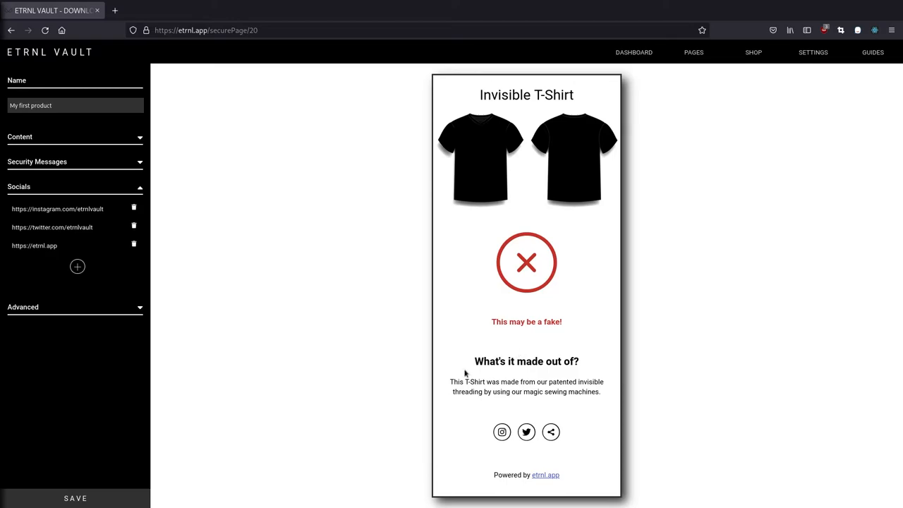
mouse_move(217, 426)
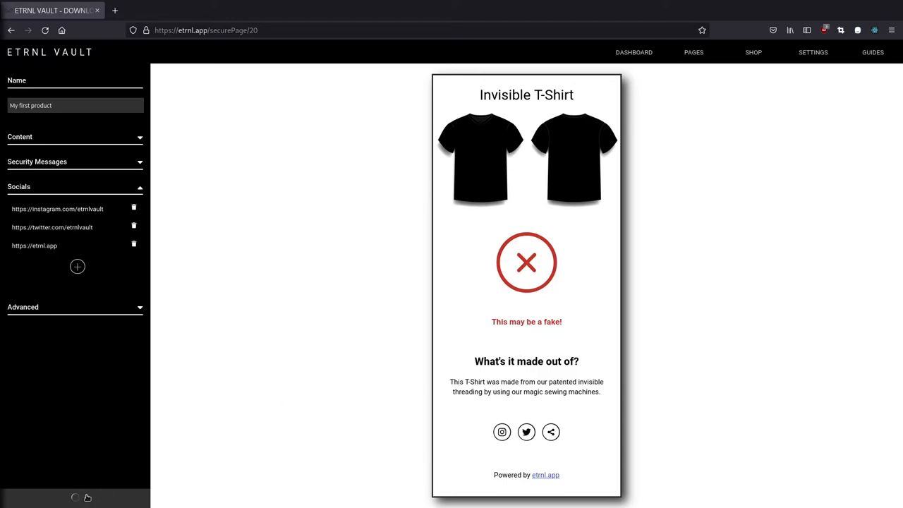
left_click(76, 498)
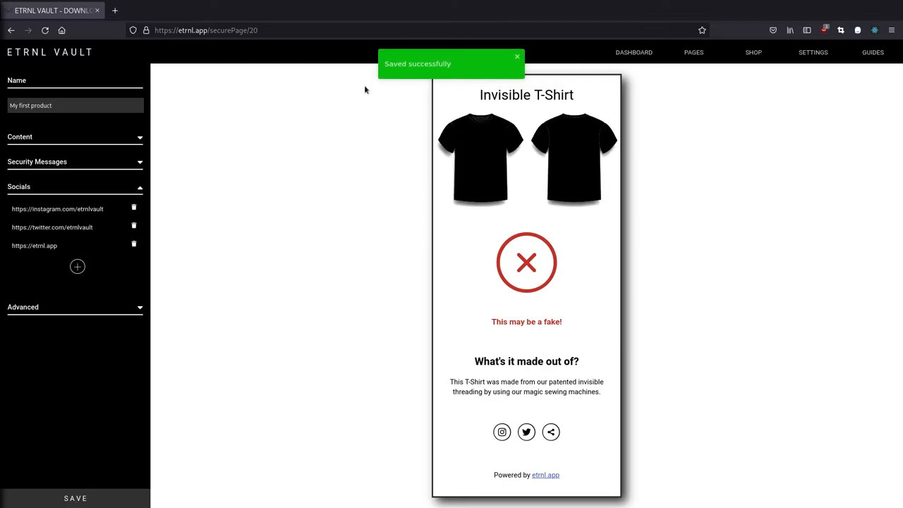
mouse_move(443, 110)
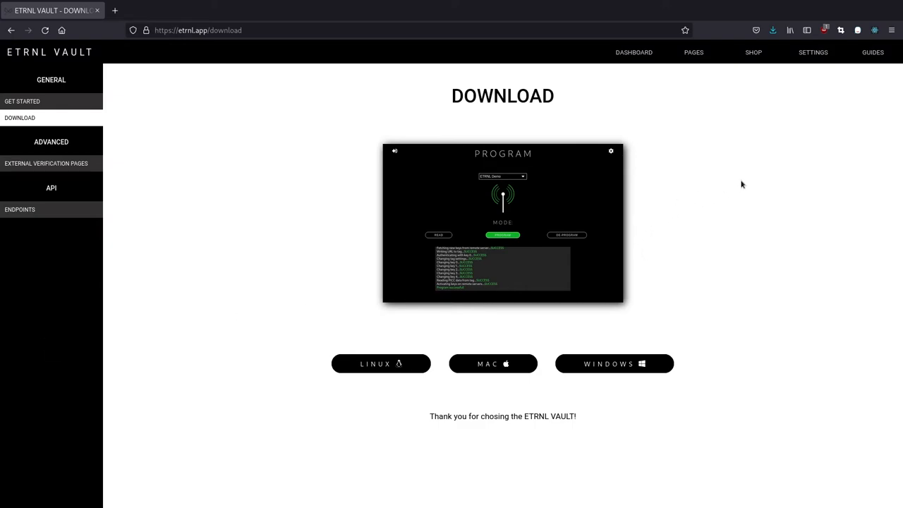
mouse_move(273, 90)
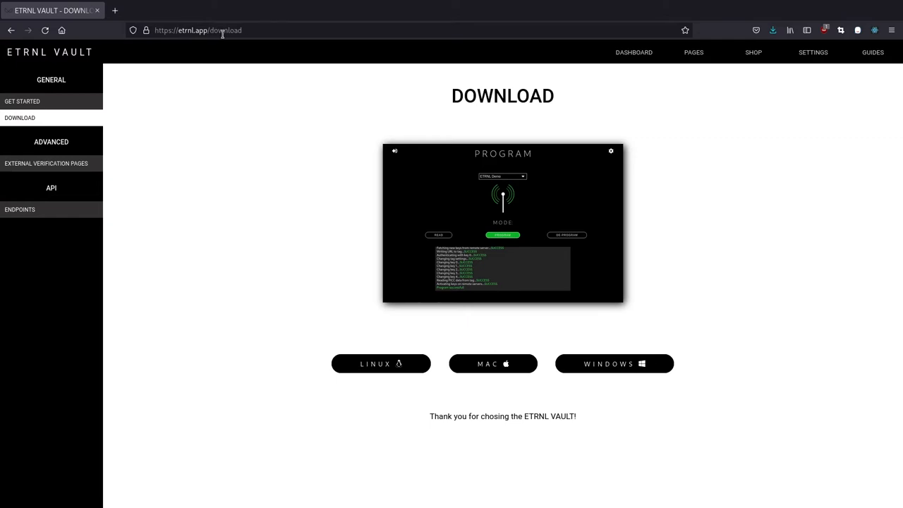
mouse_move(586, 275)
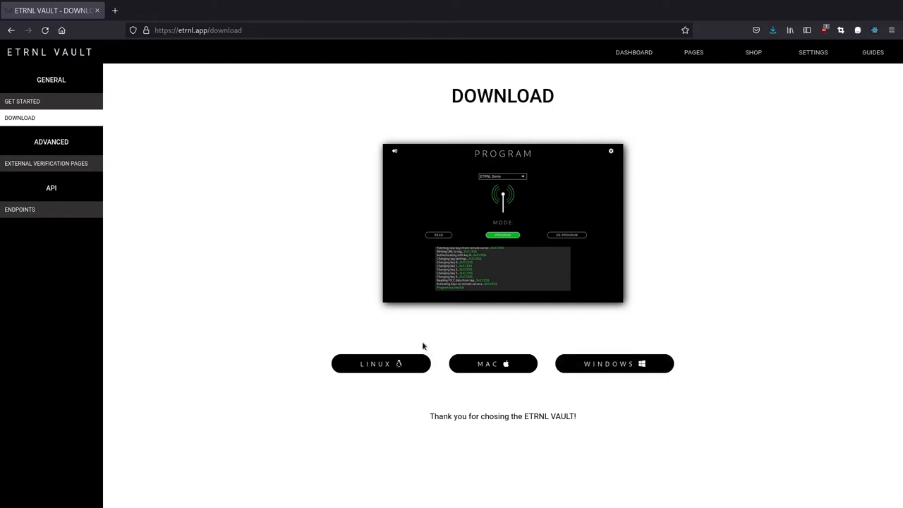
mouse_move(297, 360)
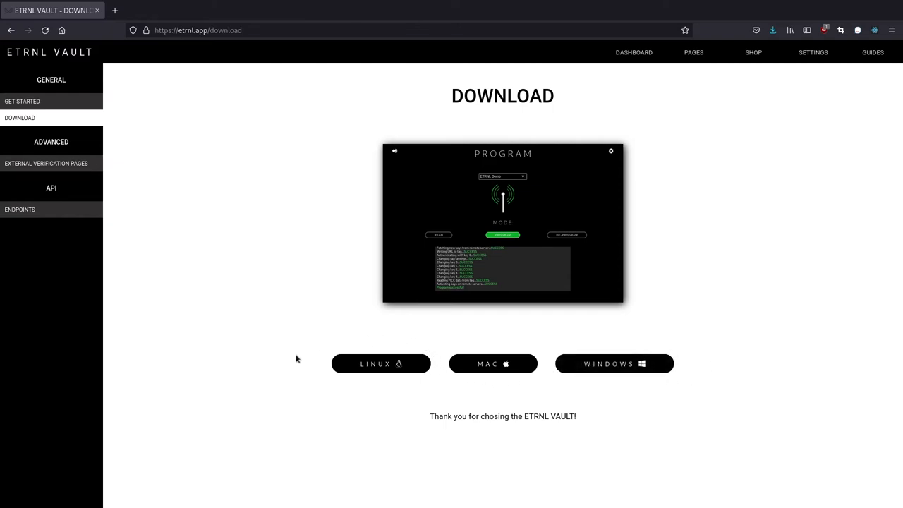
mouse_move(435, 400)
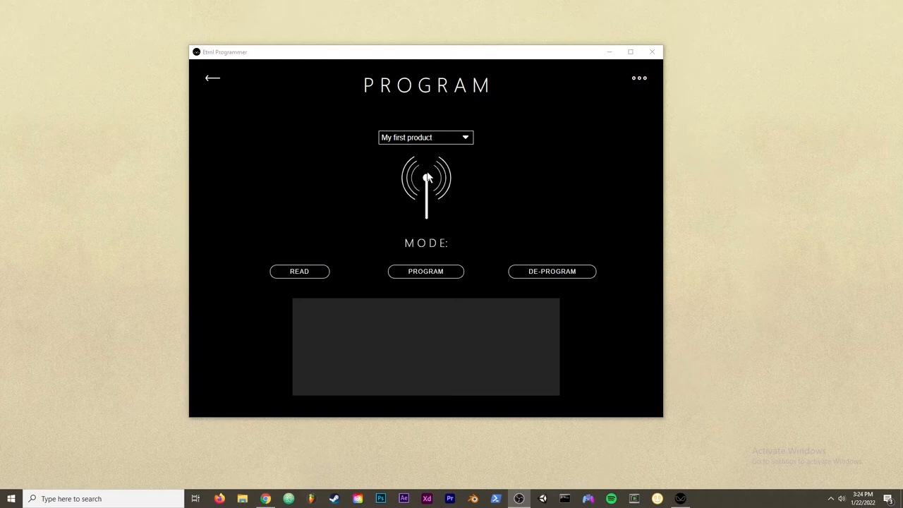
mouse_move(416, 115)
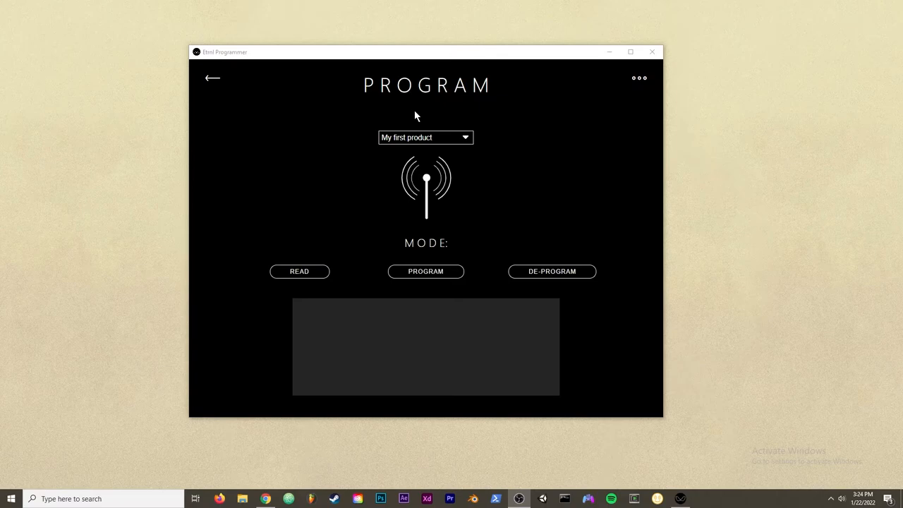
mouse_move(367, 195)
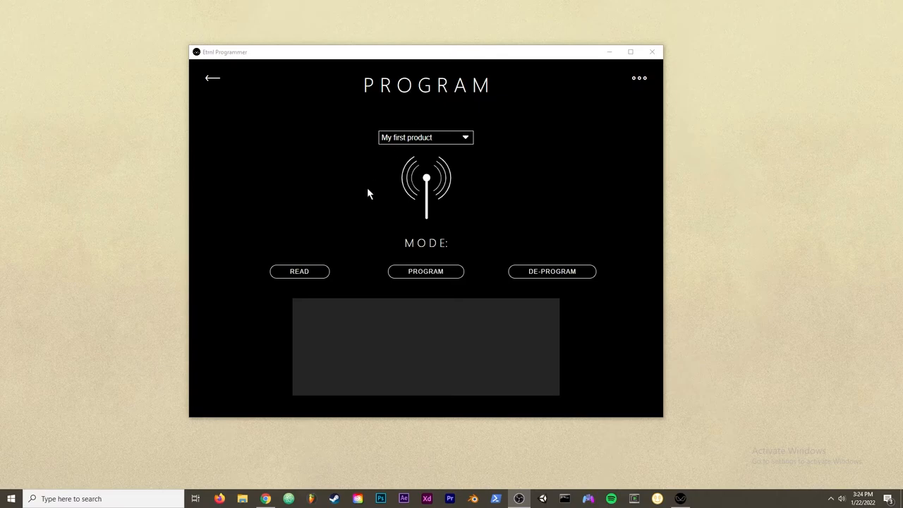
mouse_move(634, 295)
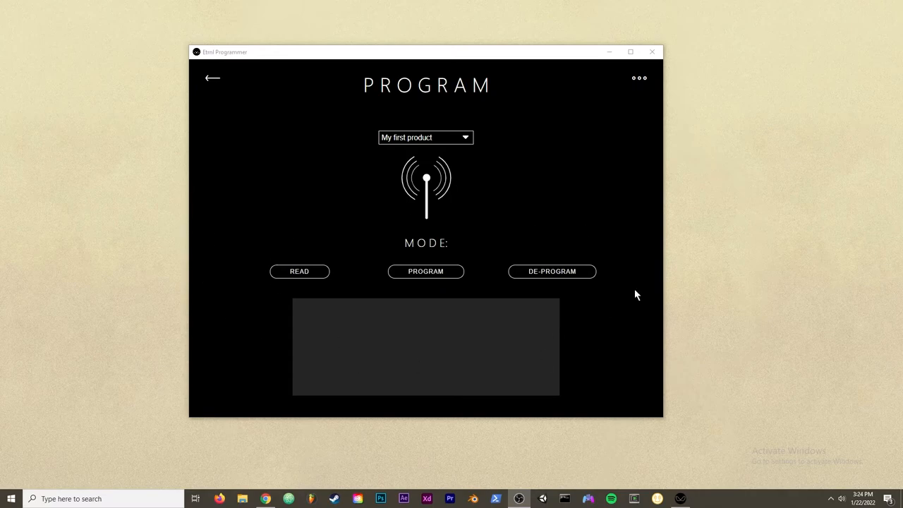
mouse_move(508, 263)
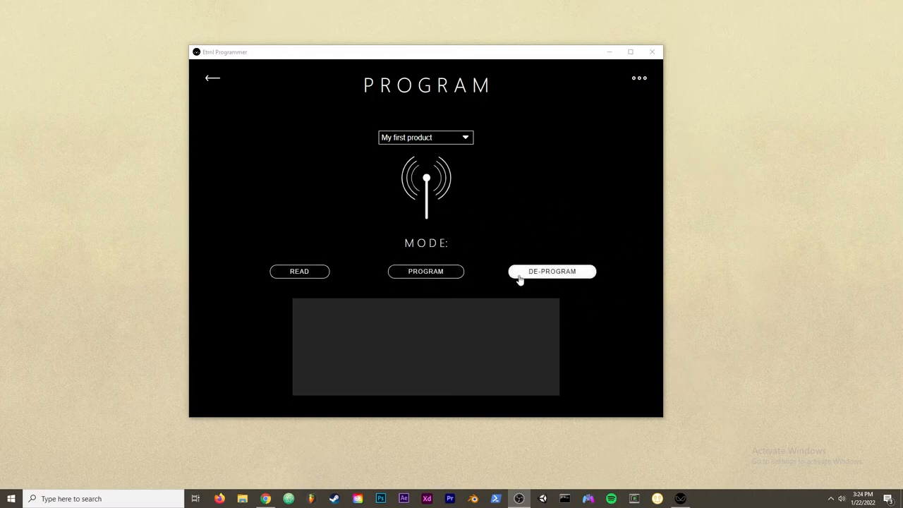
- Activate PROGRAM mode for My first product so the button turns green
left_click(426, 271)
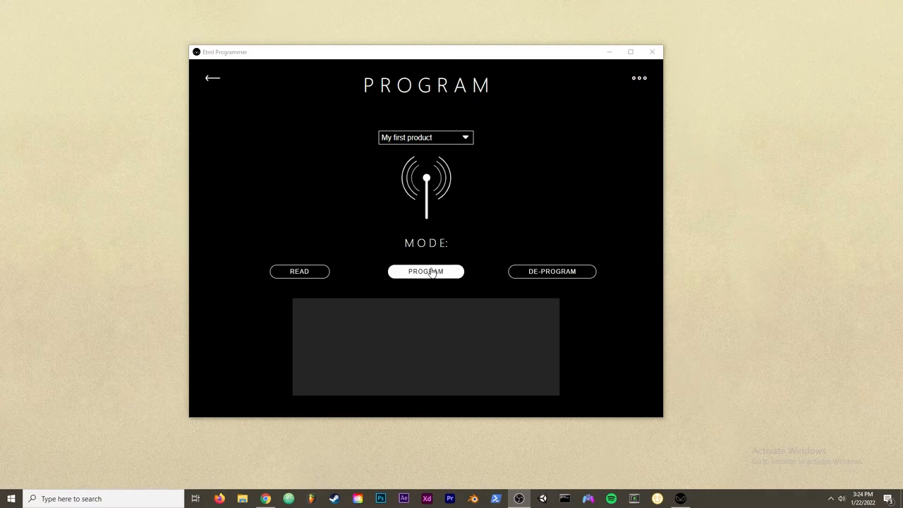
mouse_move(375, 155)
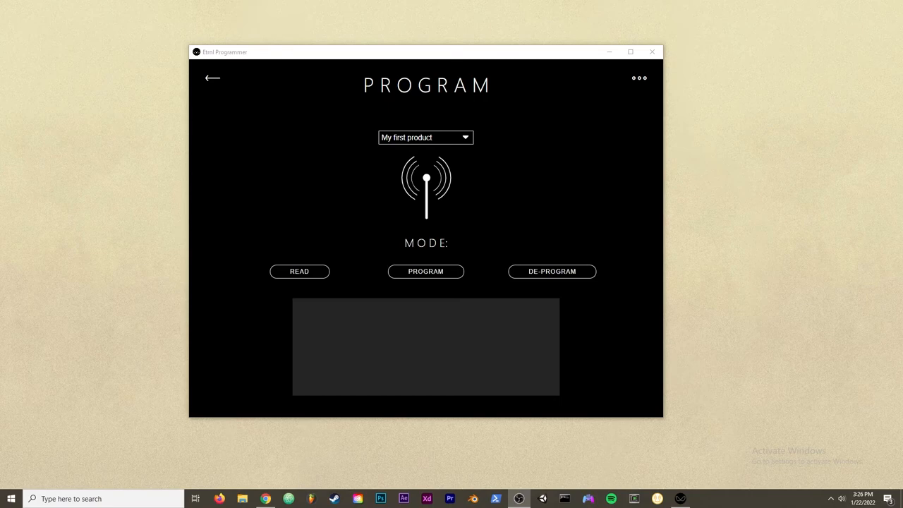
mouse_move(407, 223)
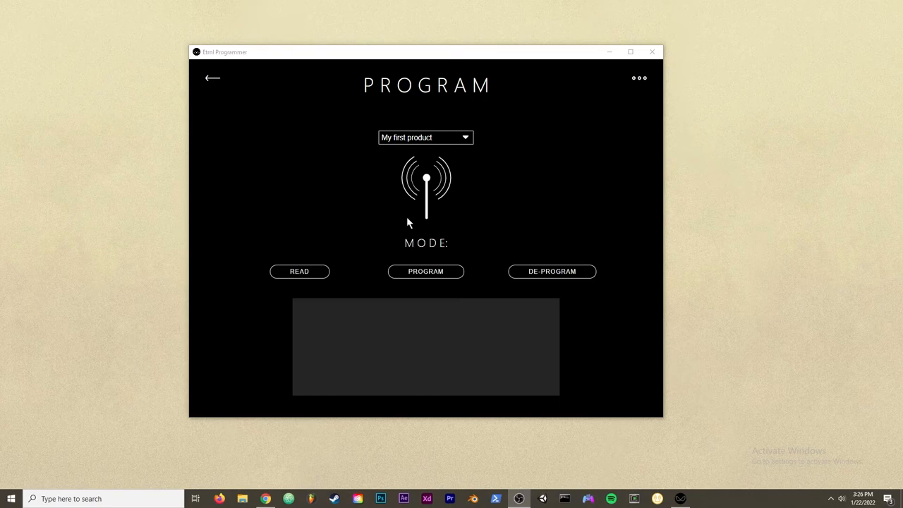
left_click(426, 271)
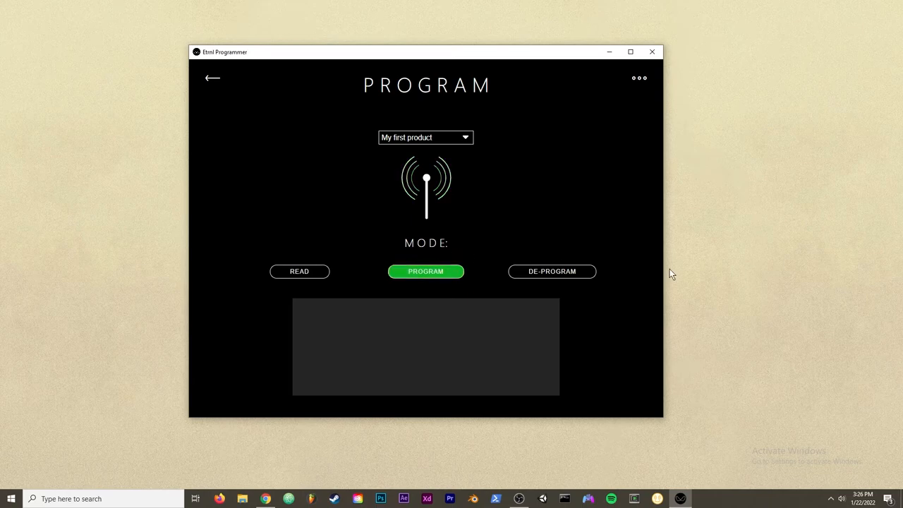
left_click(426, 271)
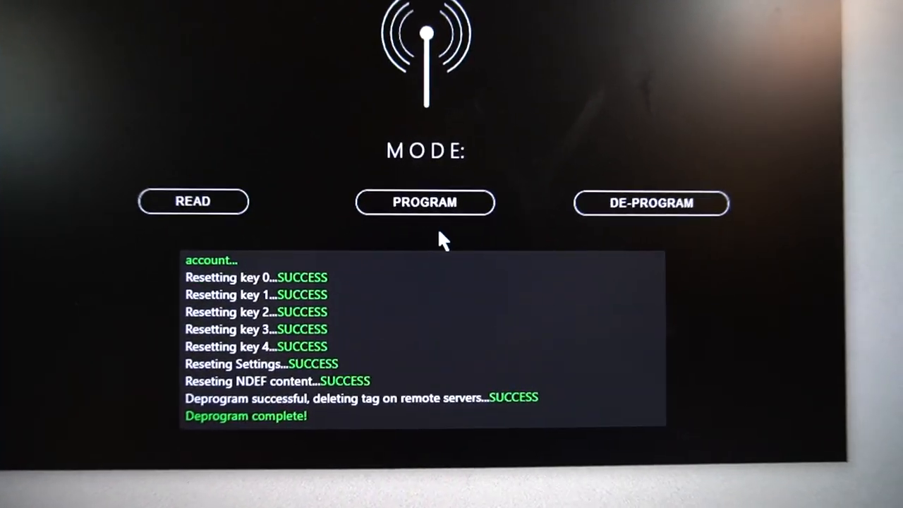
- Program the scanned tag with the product page URL and new keys, retrying after Authentication failed
left_click(449, 218)
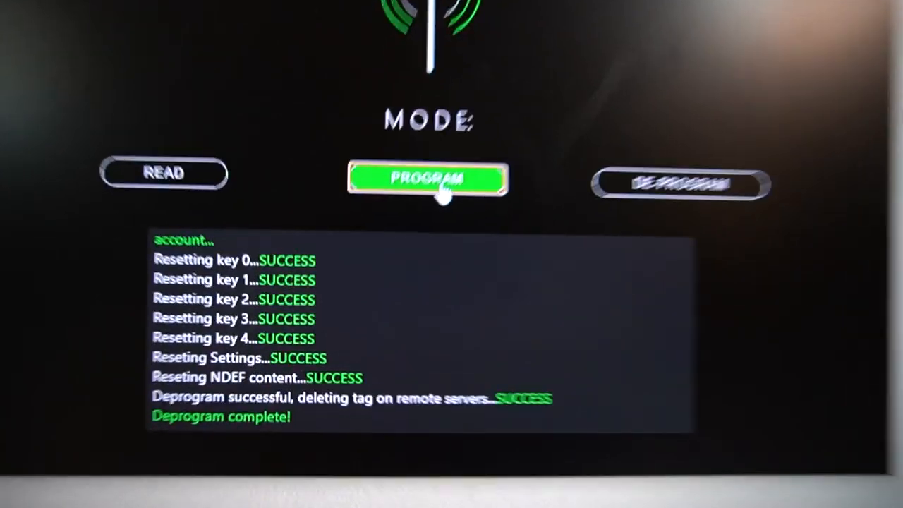
left_click(426, 180)
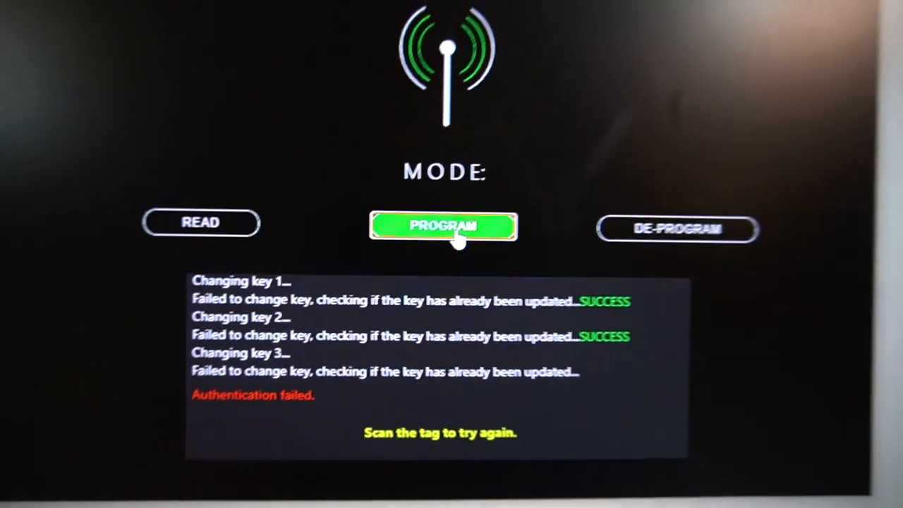
left_click(712, 143)
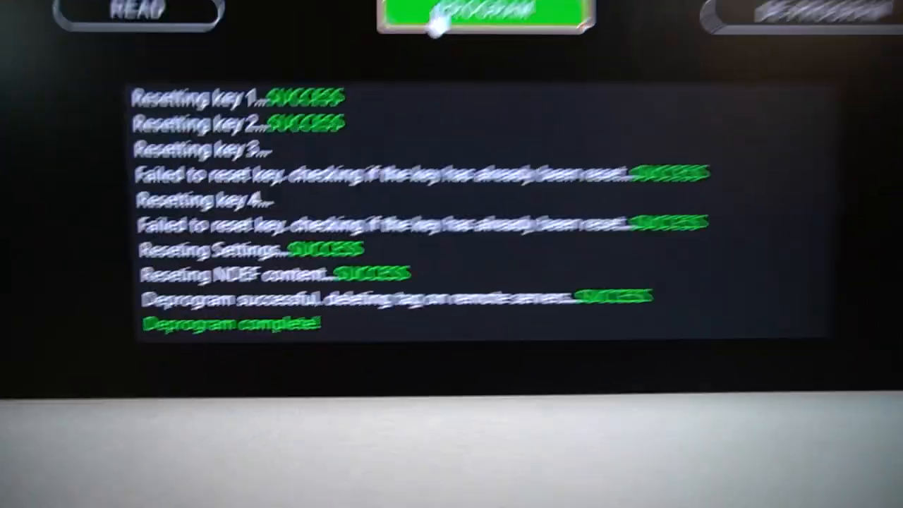
left_click(487, 14)
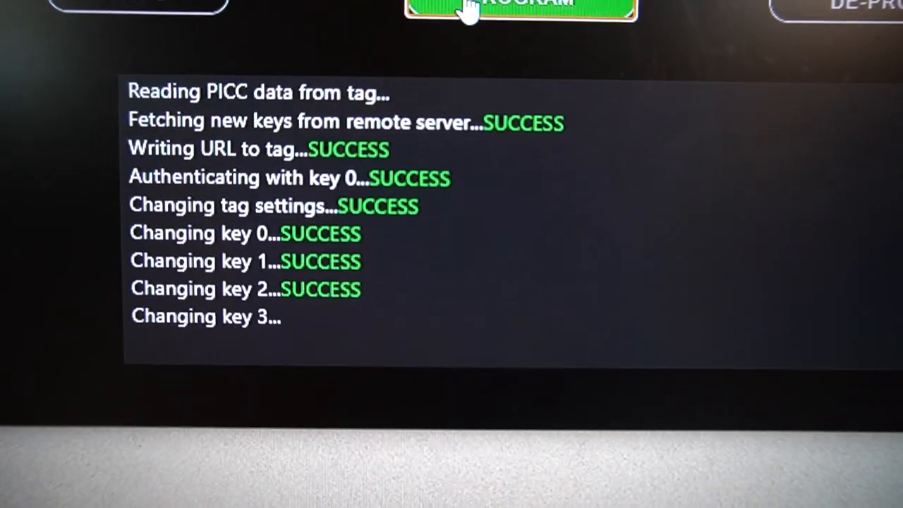